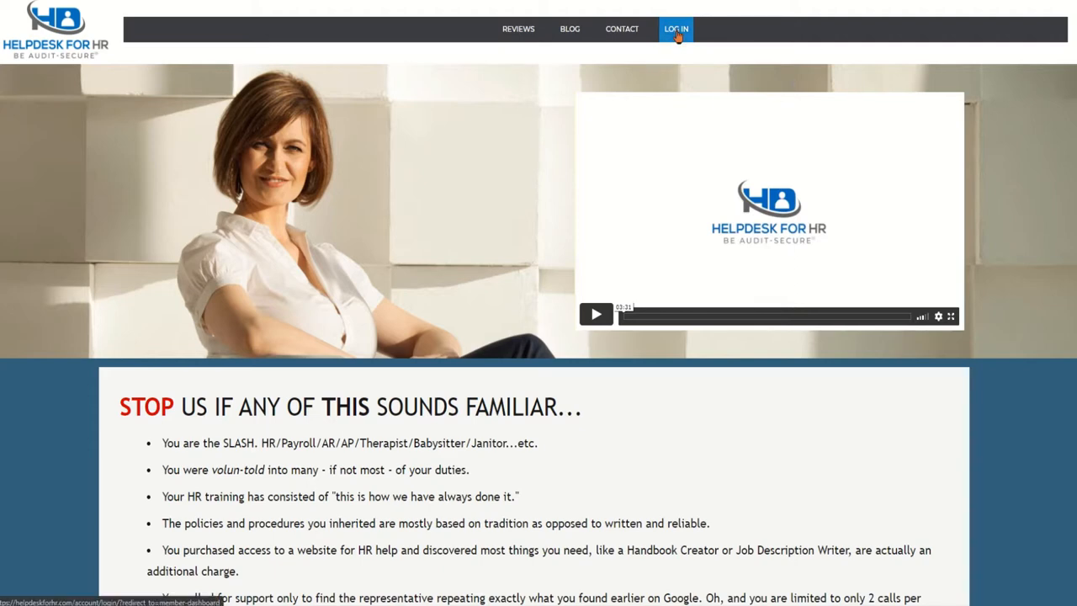
Step: Log in to the member account from the LOG IN page with username and password
left_click(675, 29)
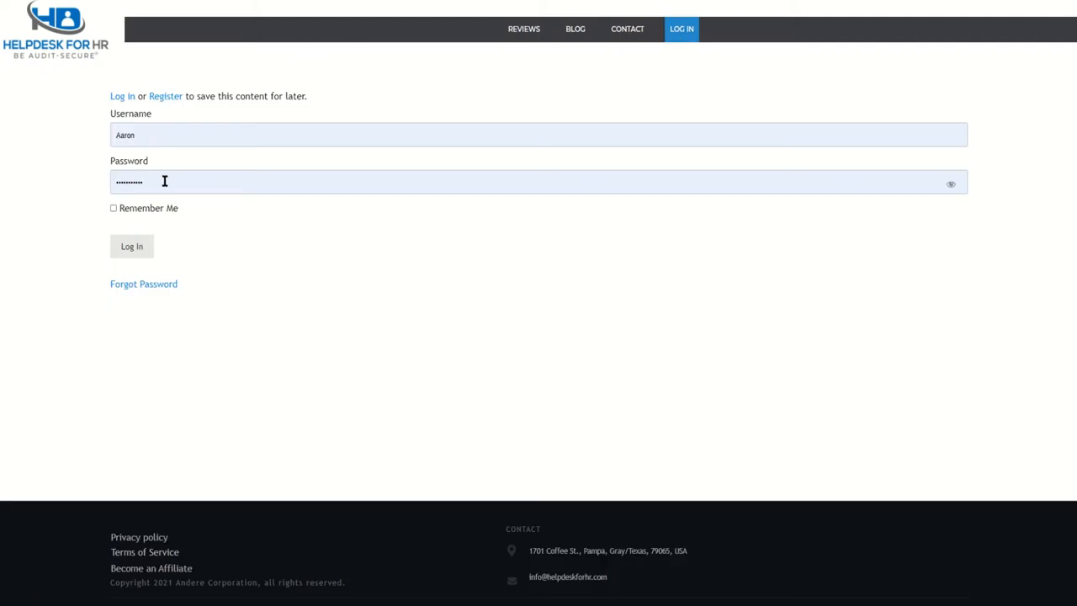
left_click(132, 246)
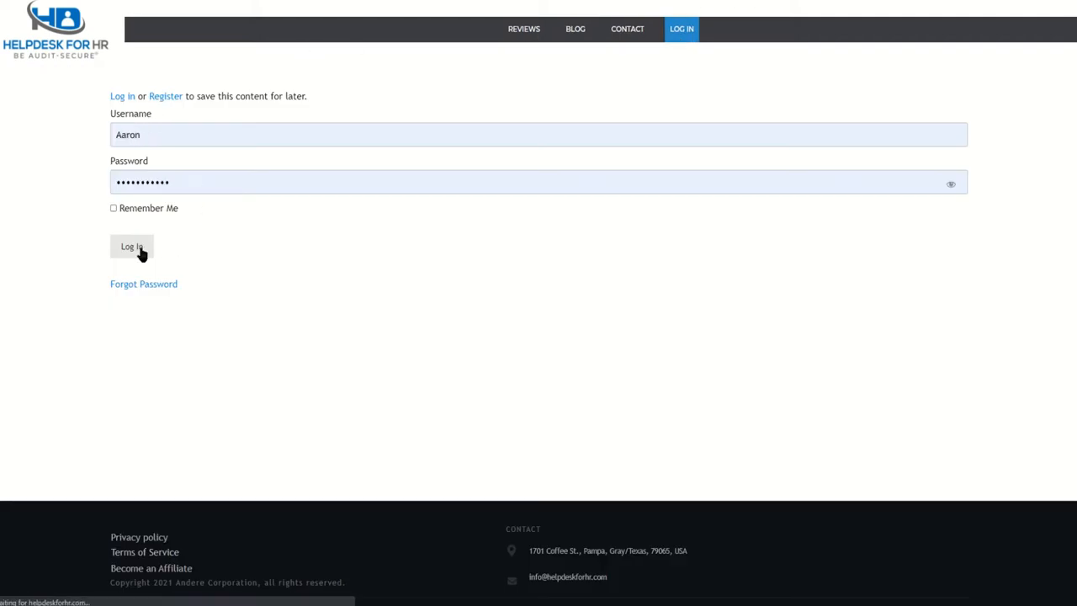
left_click(131, 247)
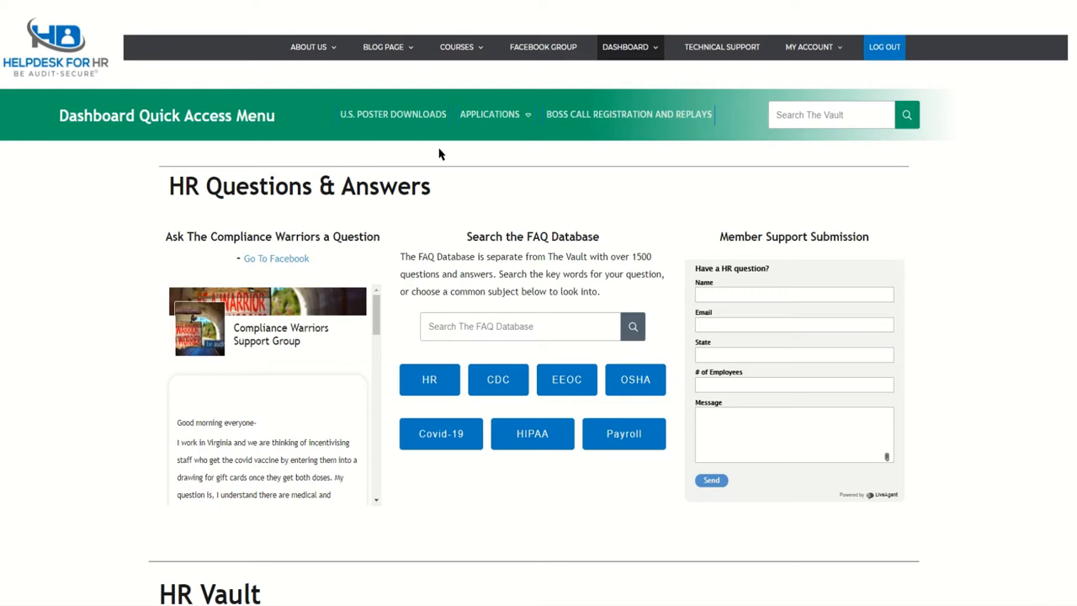
mouse_move(432, 153)
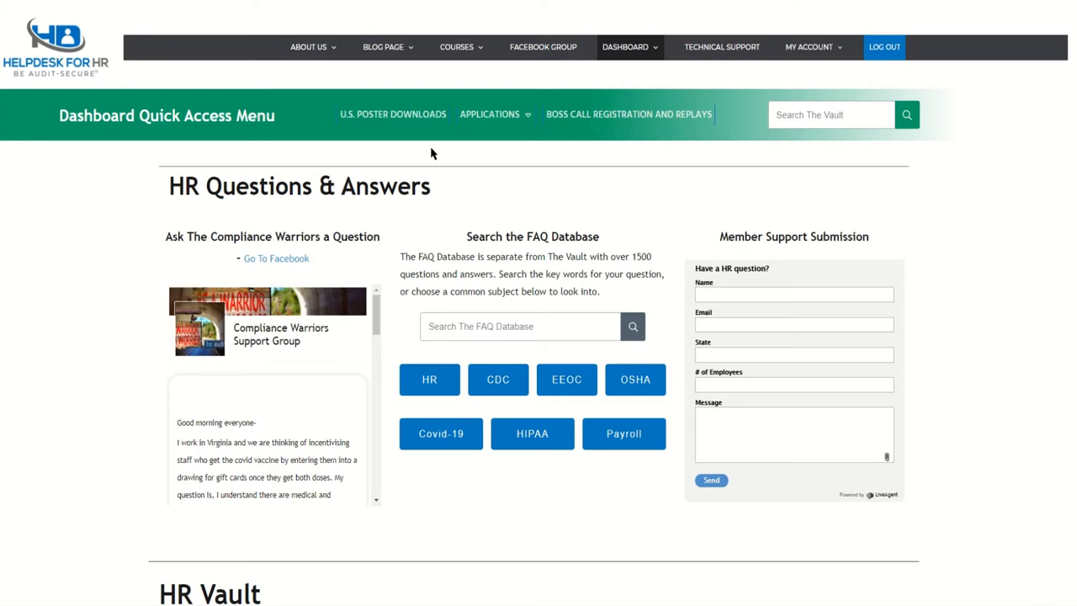
mouse_move(312, 155)
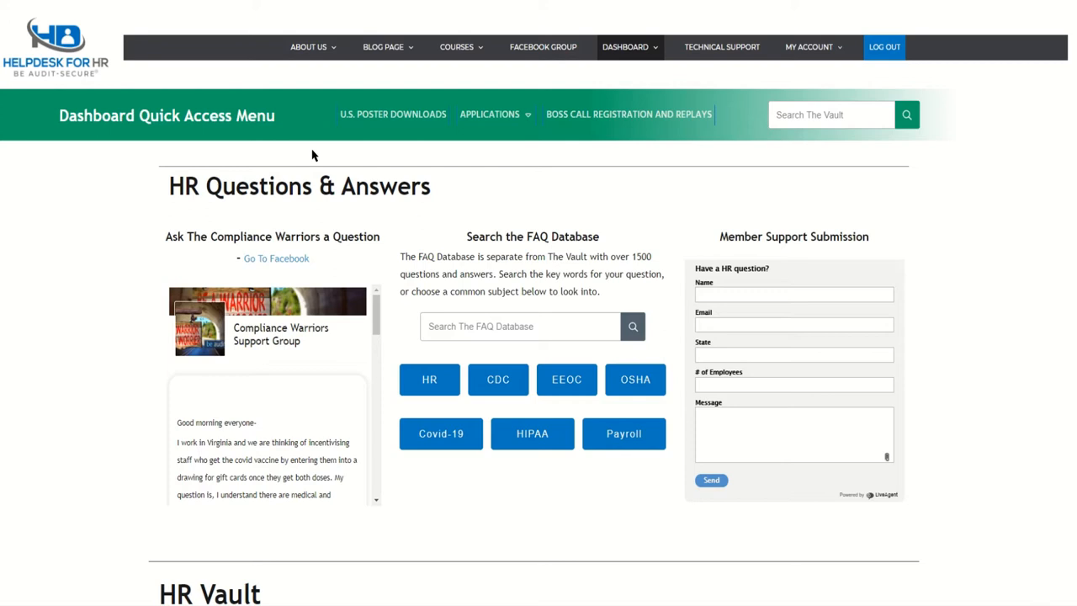
mouse_move(344, 75)
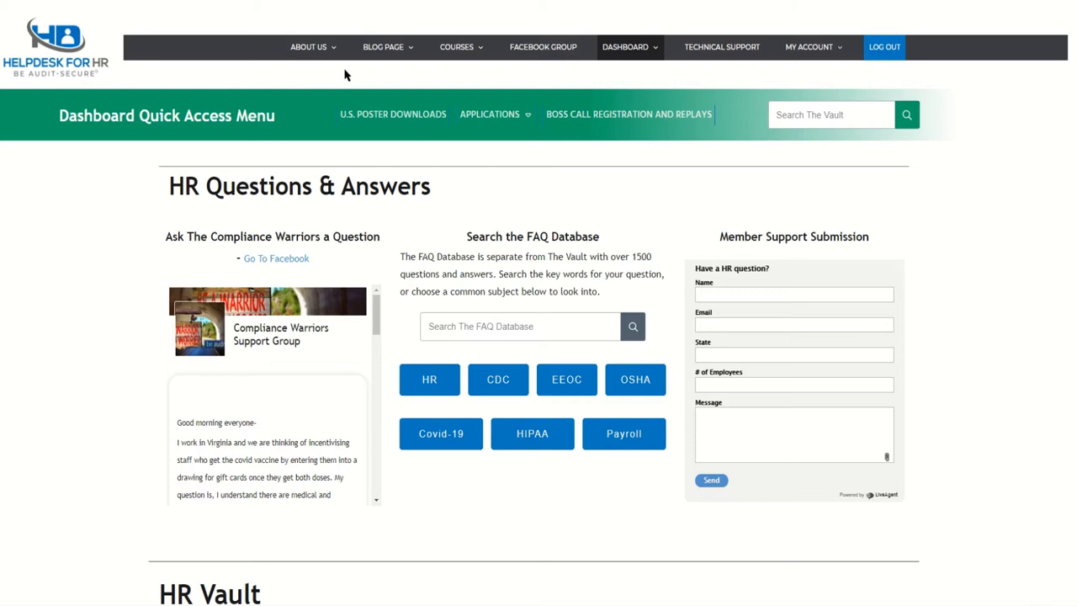
mouse_move(344, 73)
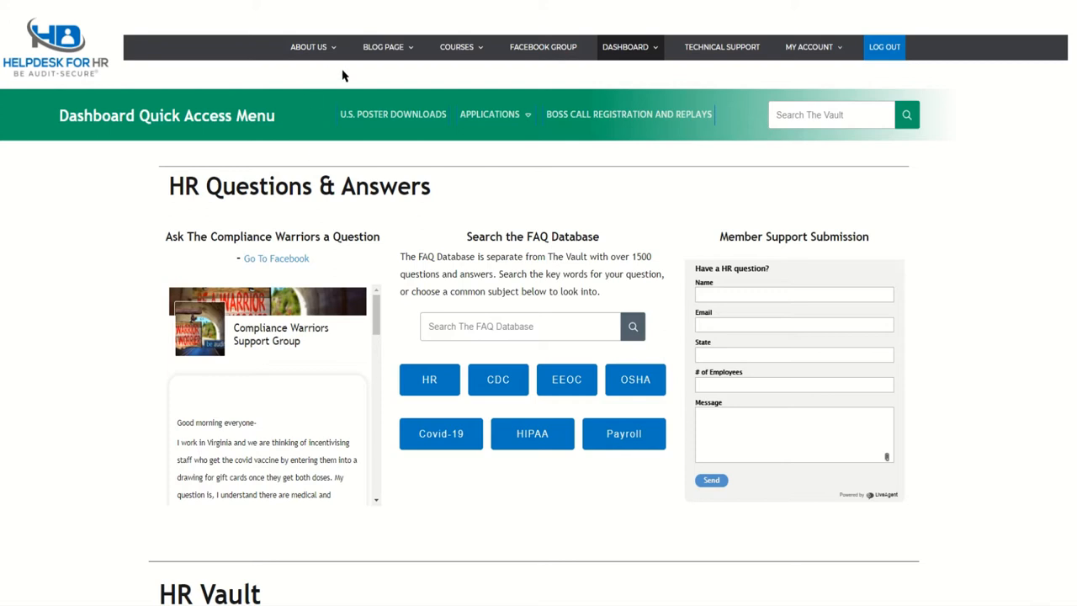
mouse_move(346, 73)
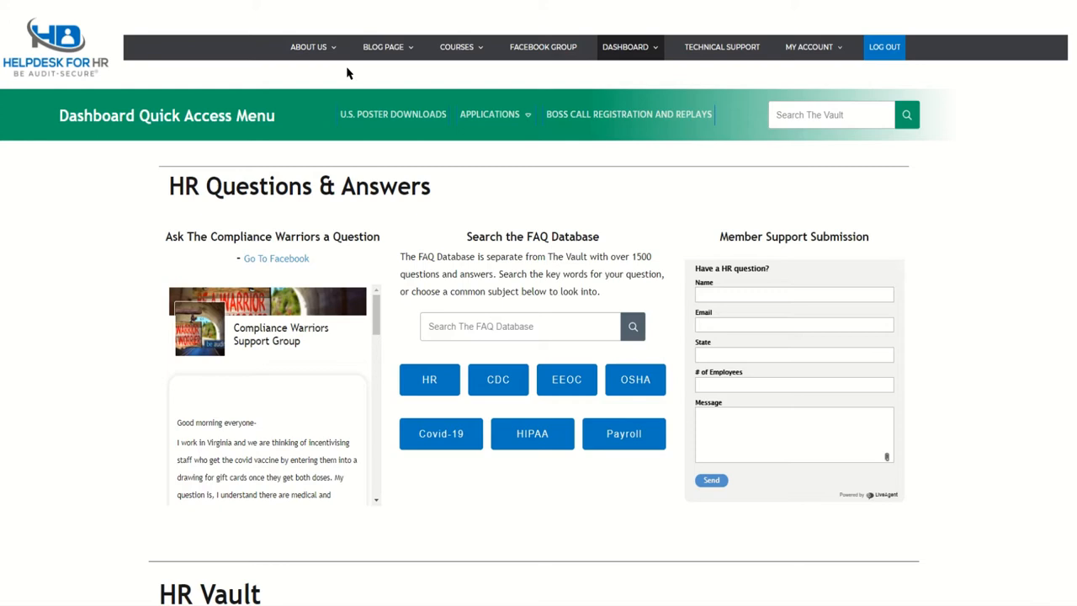
mouse_move(420, 73)
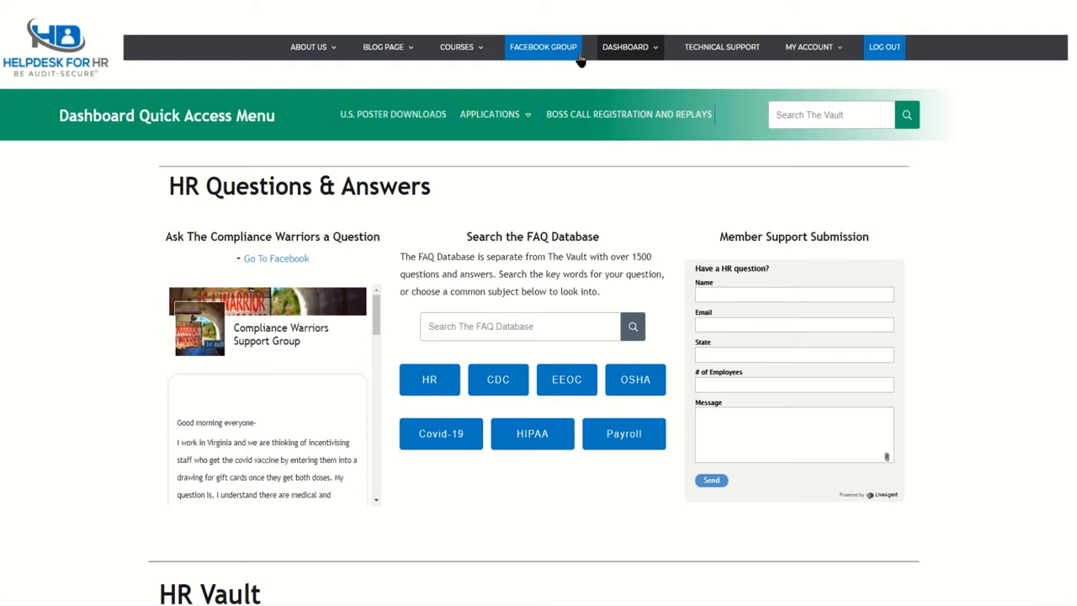
mouse_move(672, 78)
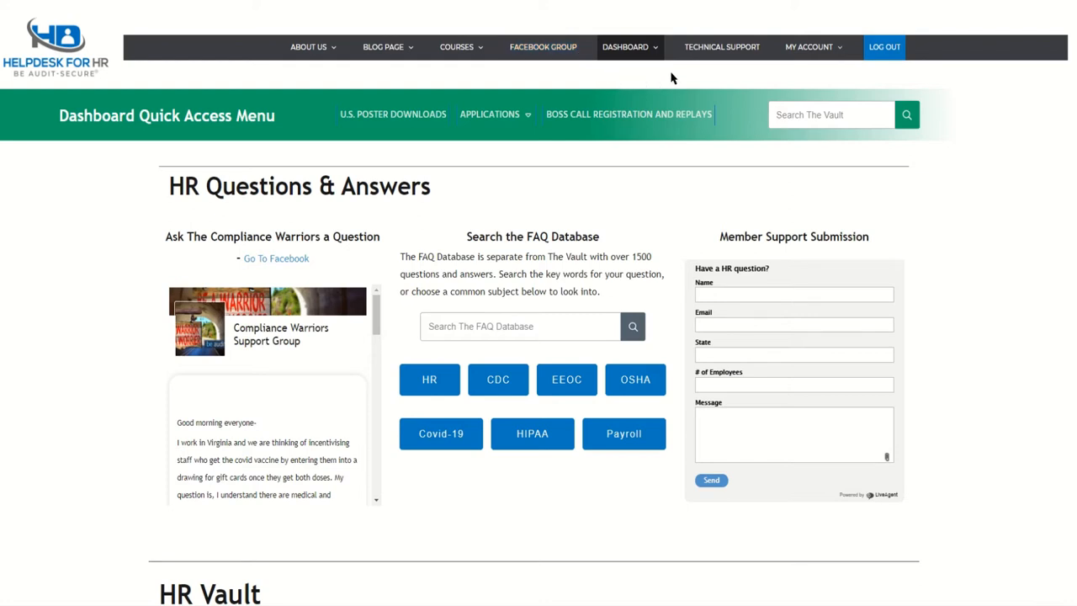
left_click(625, 46)
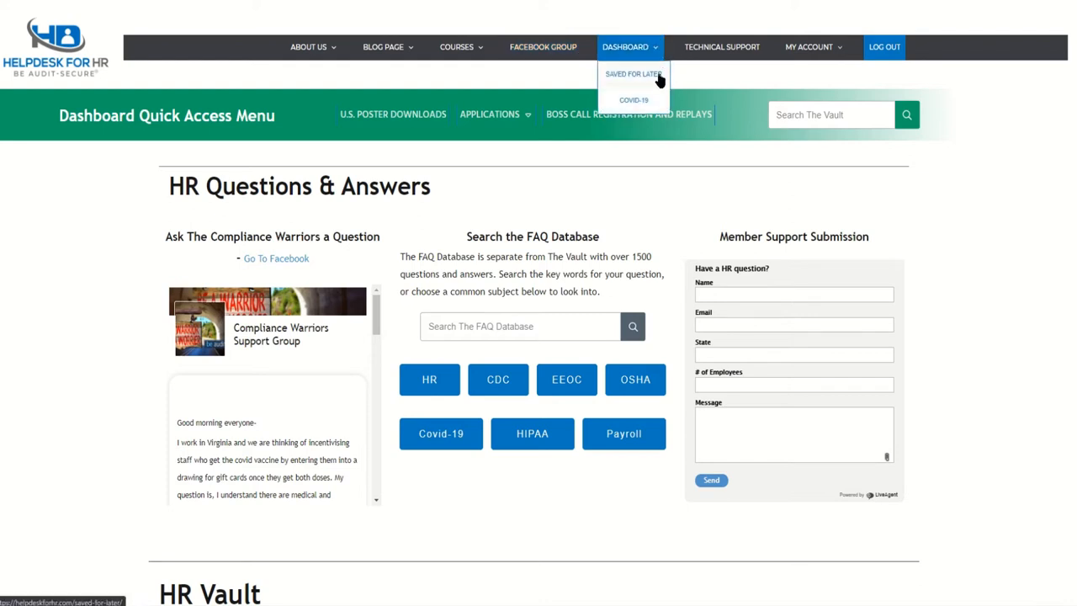
mouse_move(633, 103)
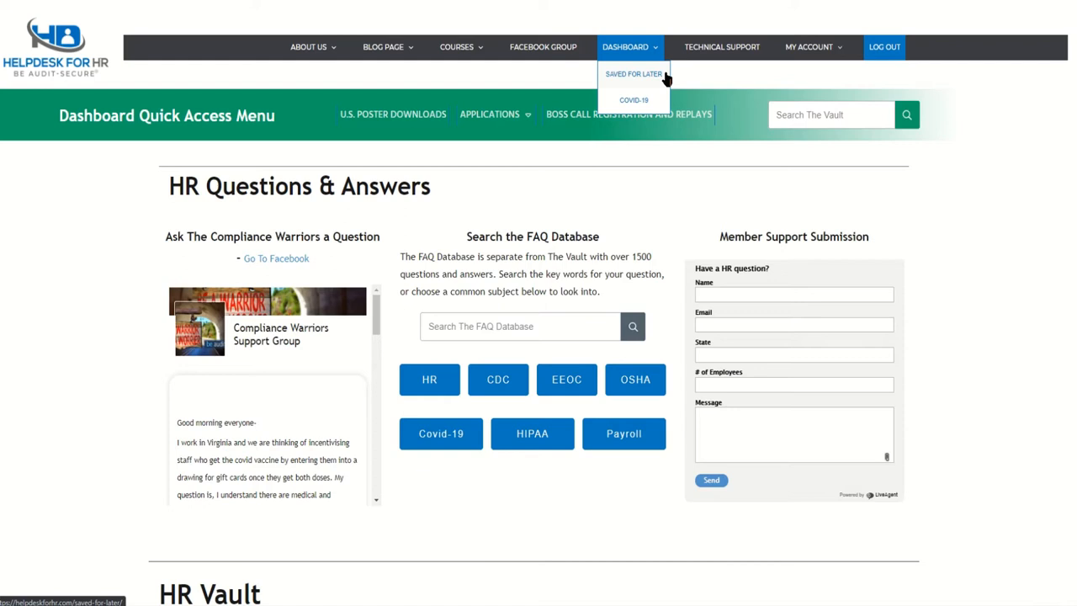
mouse_move(721, 46)
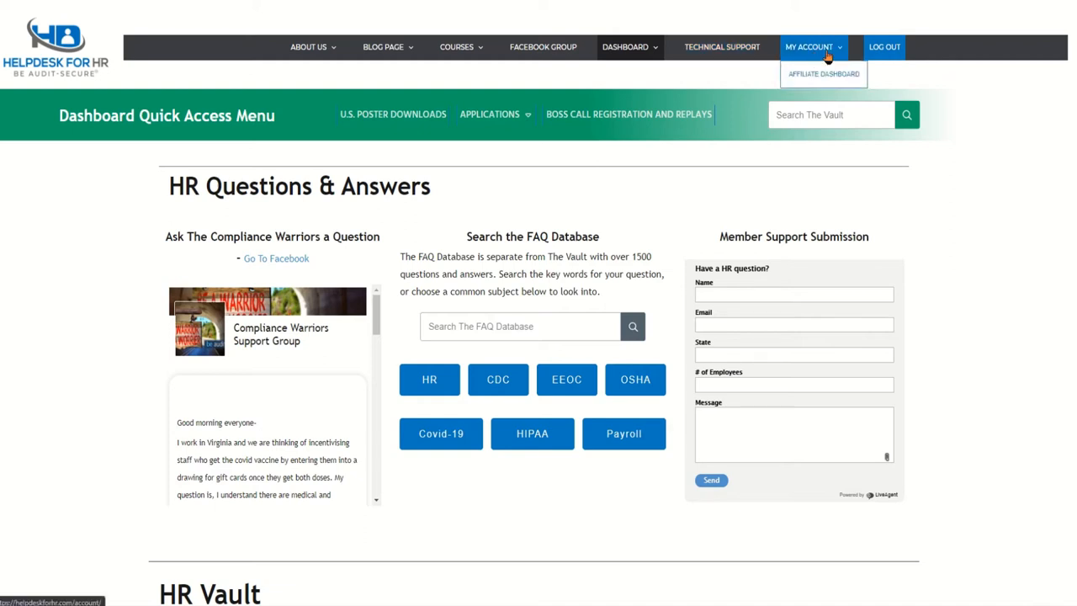
mouse_move(515, 77)
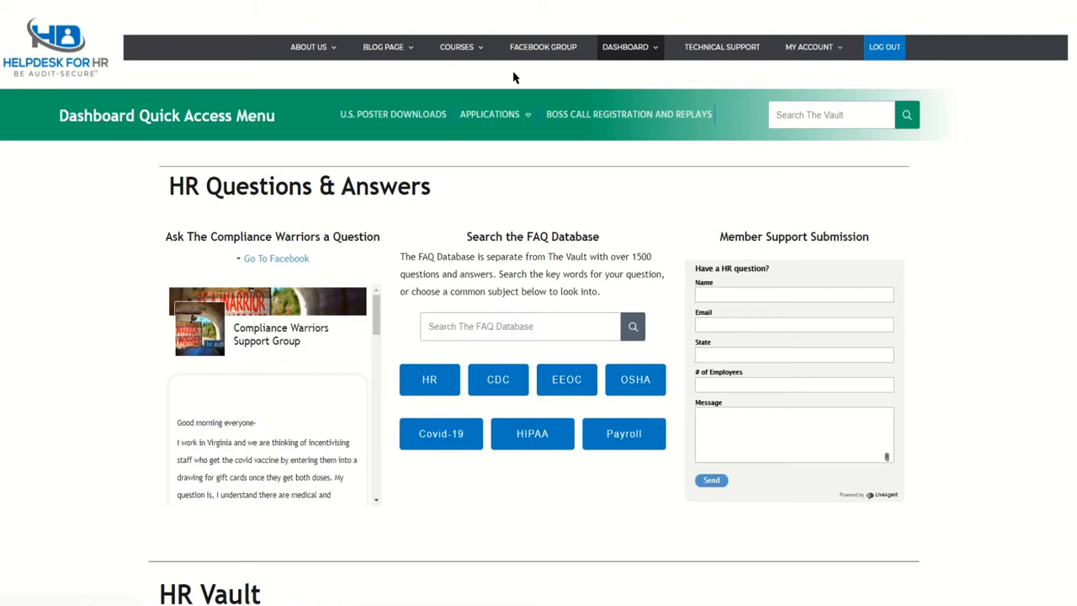
mouse_move(300, 141)
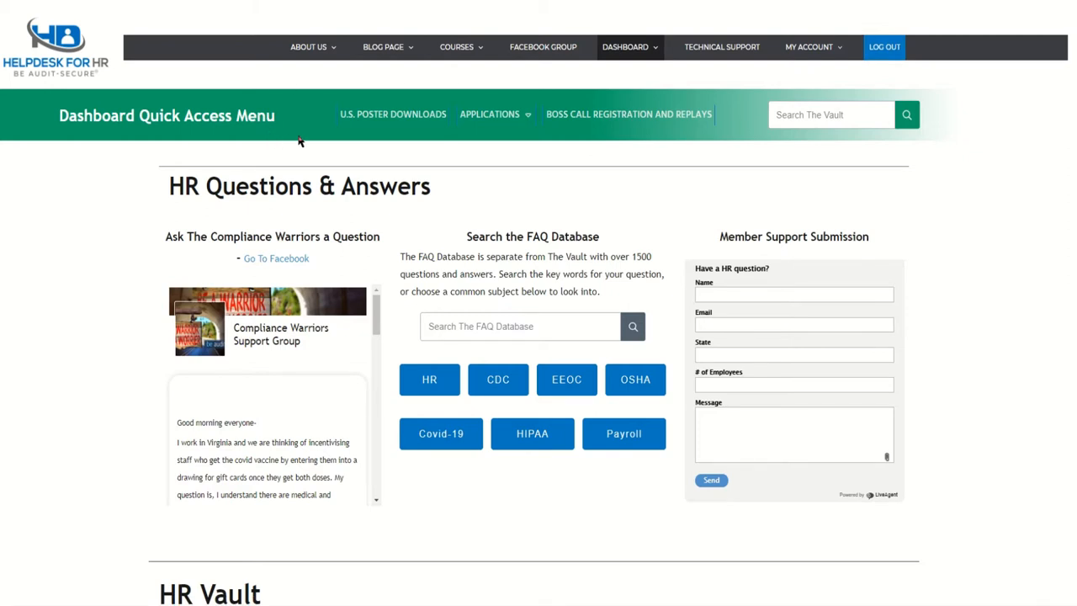
mouse_move(425, 139)
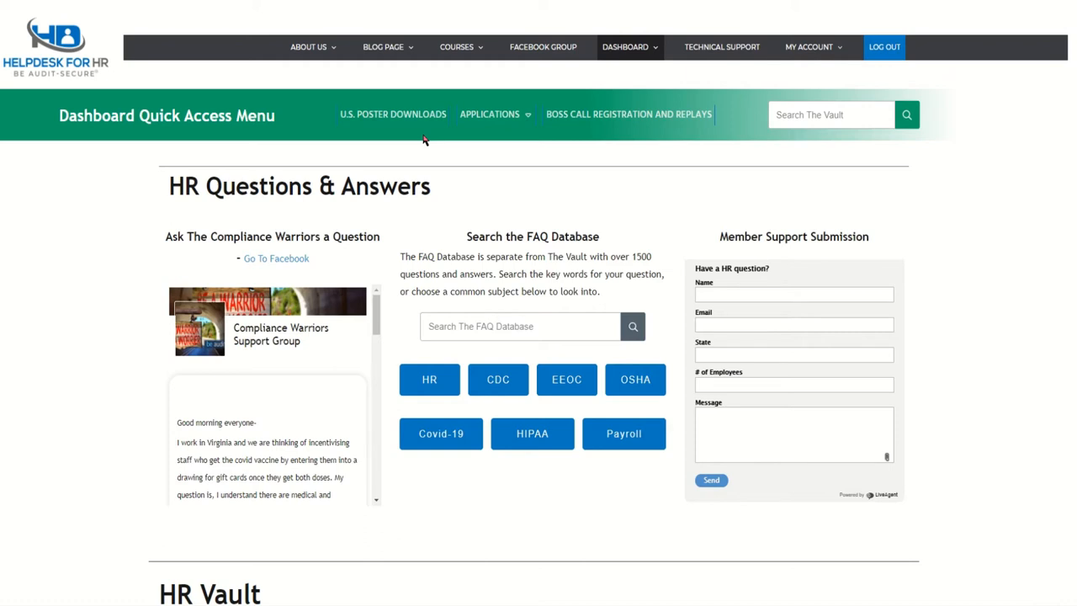
mouse_move(447, 138)
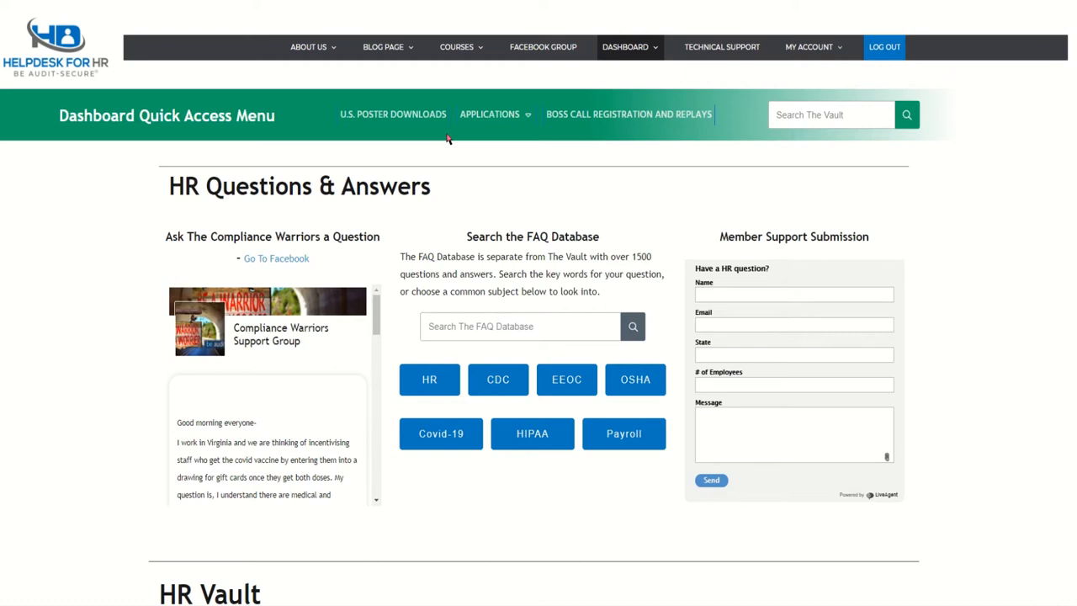
Step: Download Montana's Federal Postings PDF from the U.S. poster map and close that tab
right_click(393, 113)
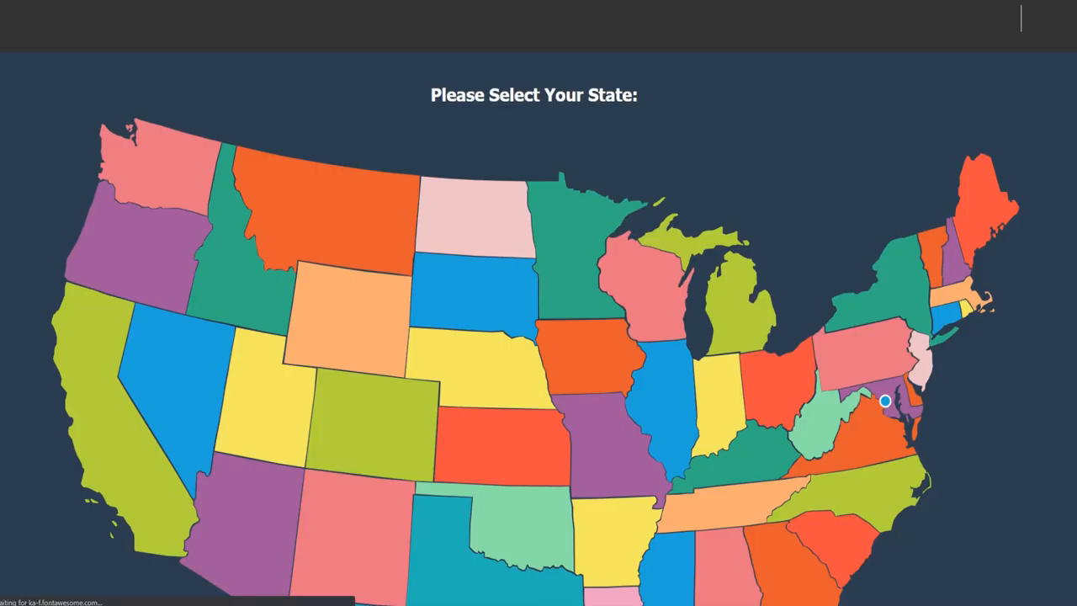
left_click(337, 219)
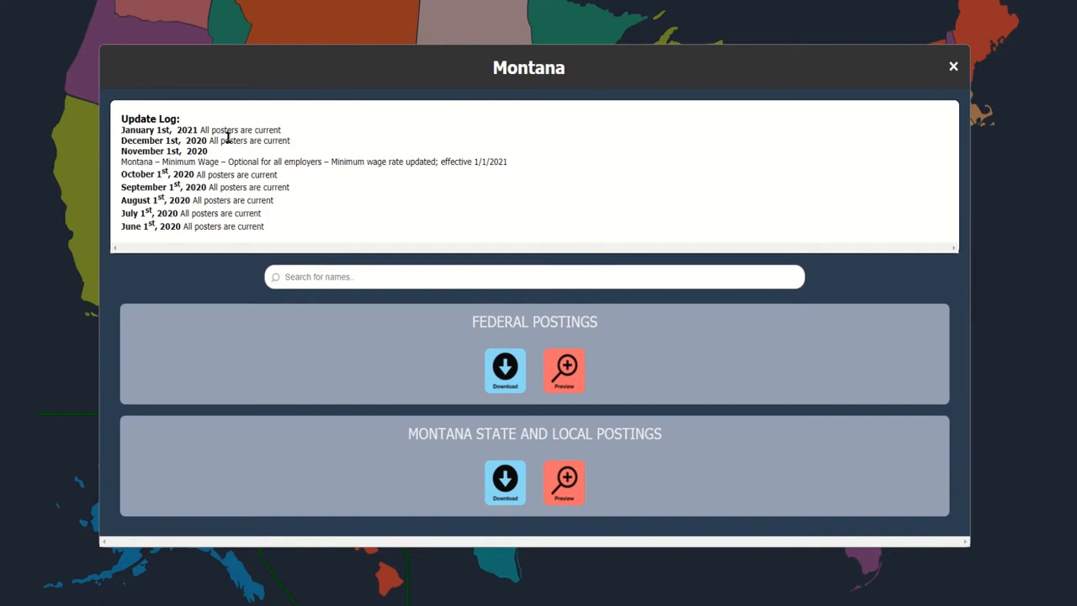
left_click(505, 371)
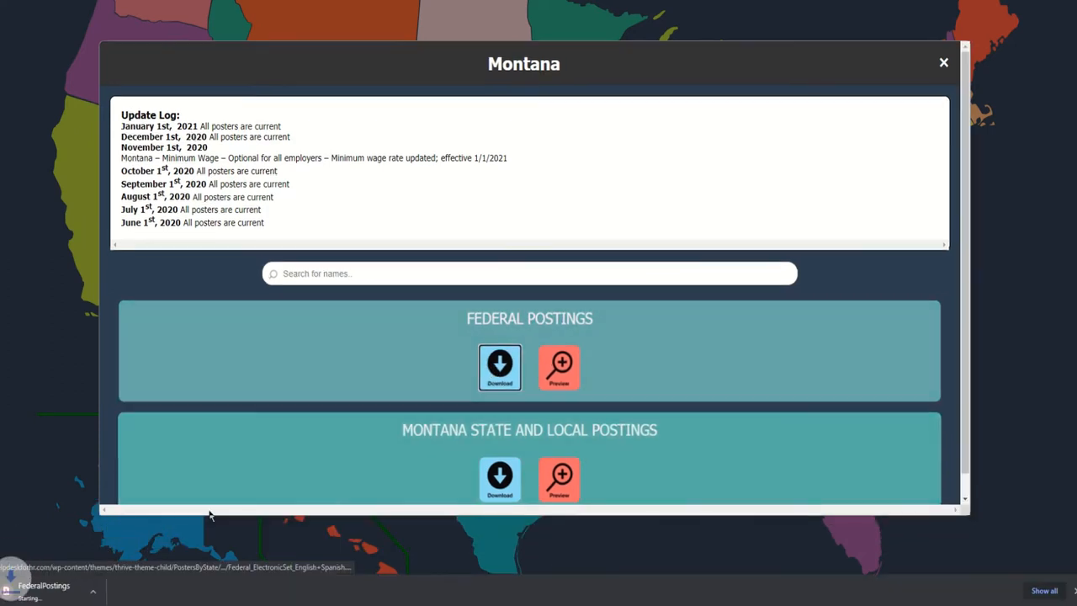
left_click(499, 366)
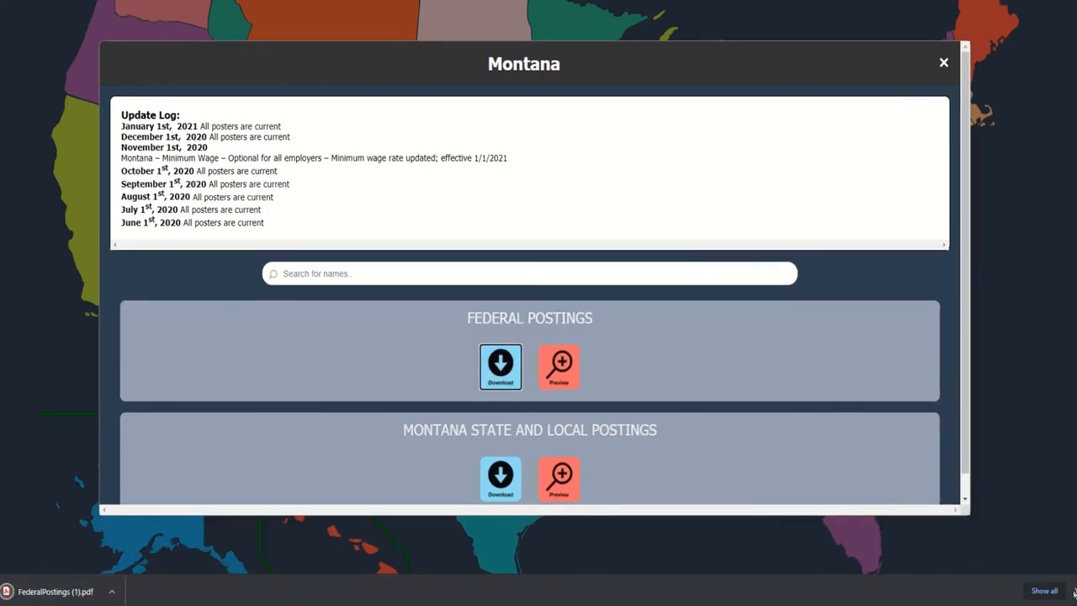
left_click(943, 62)
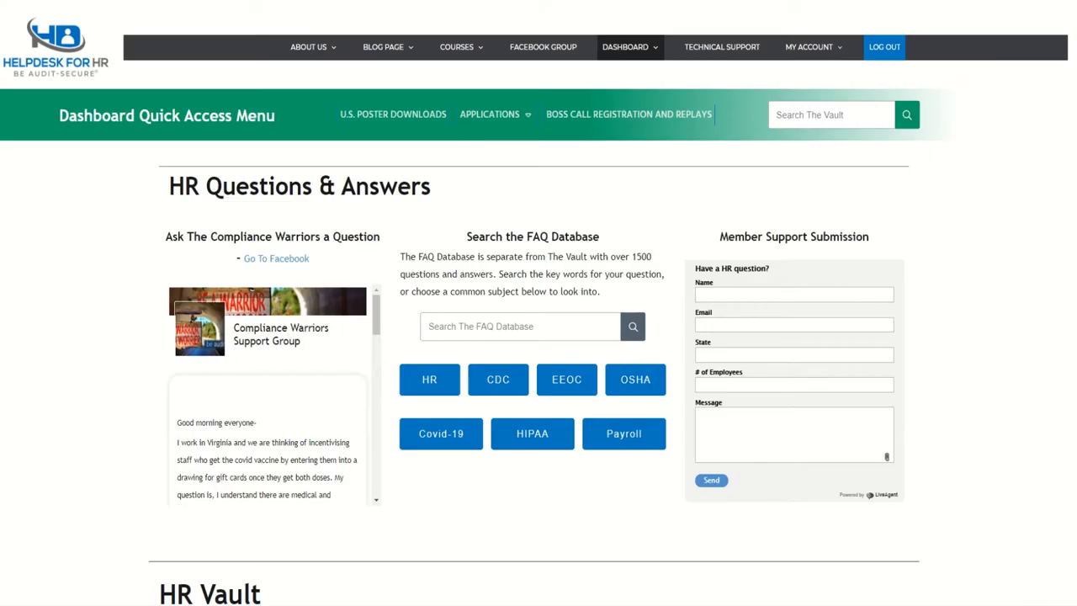
mouse_move(445, 150)
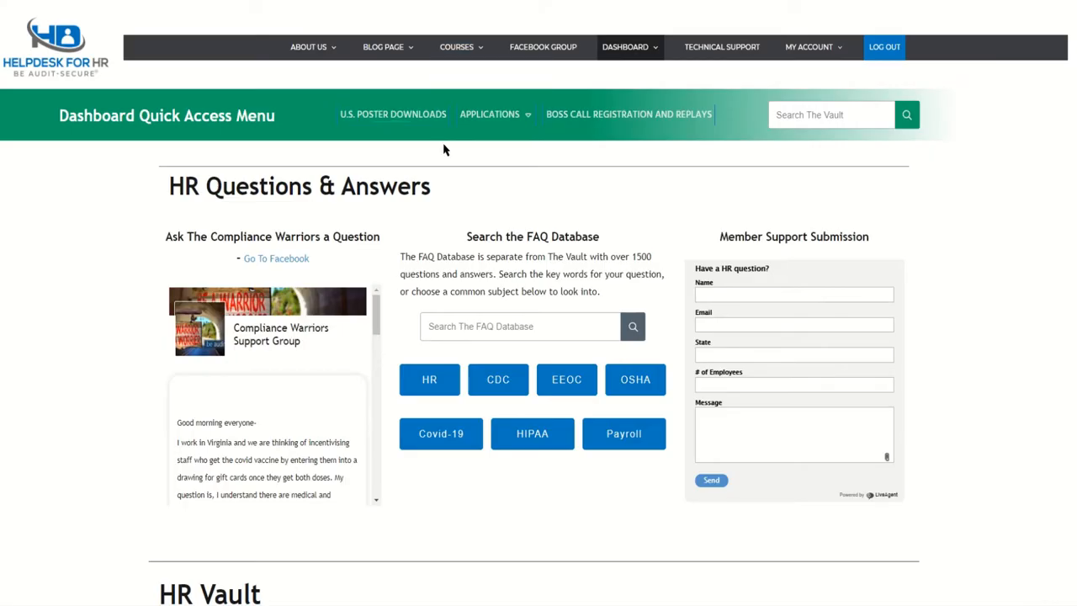
mouse_move(539, 137)
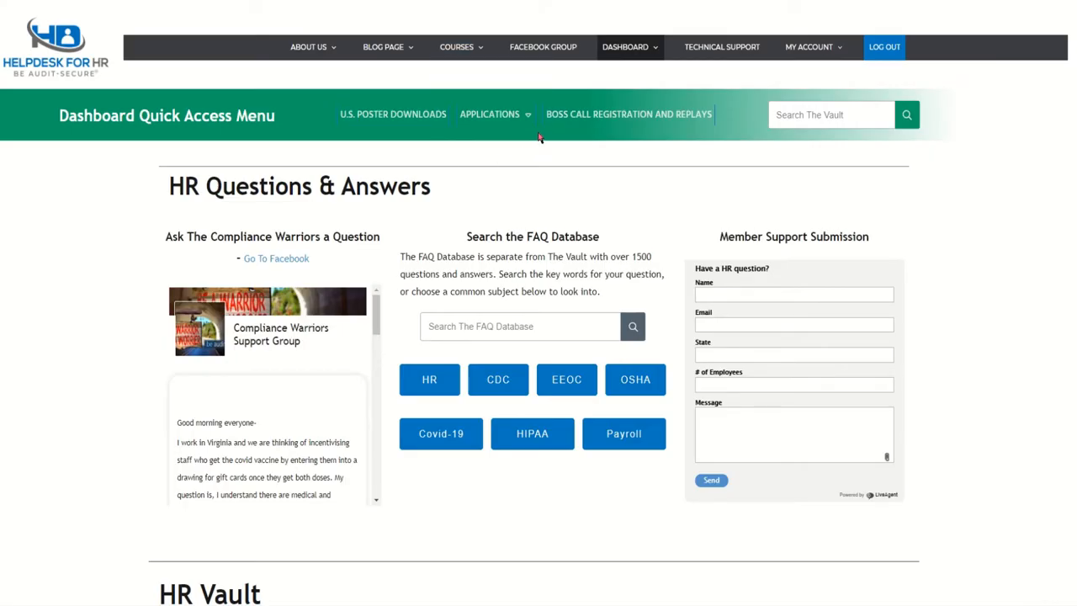
left_click(489, 114)
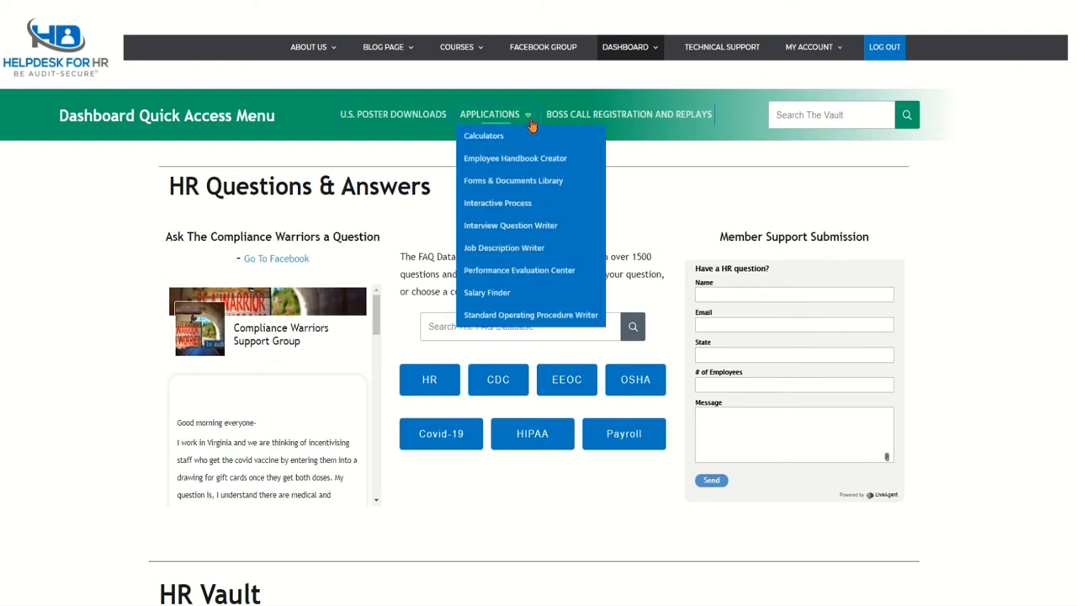
mouse_move(544, 267)
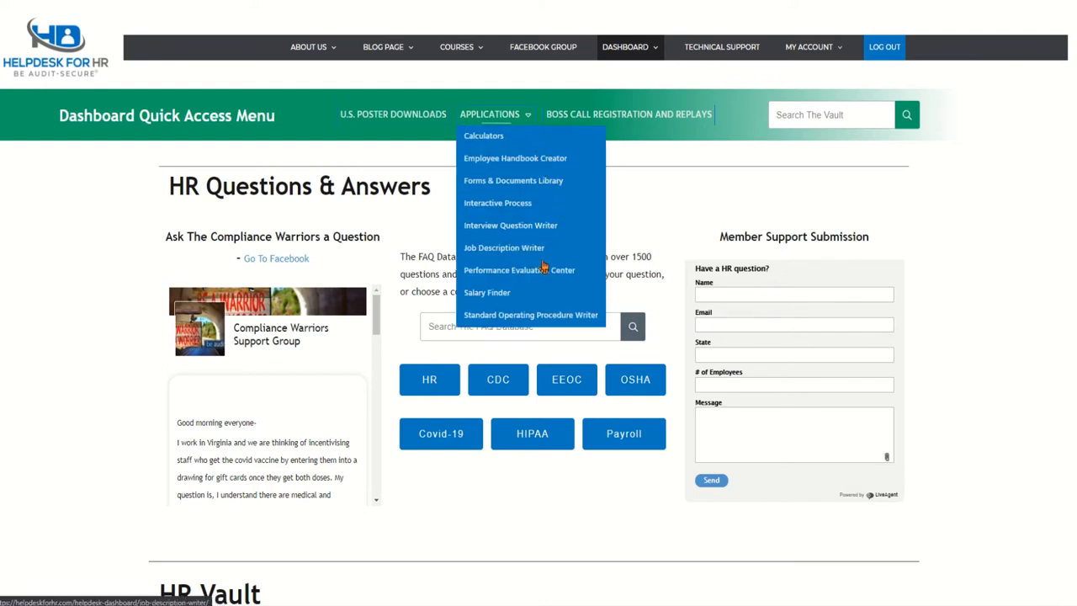
mouse_move(626, 90)
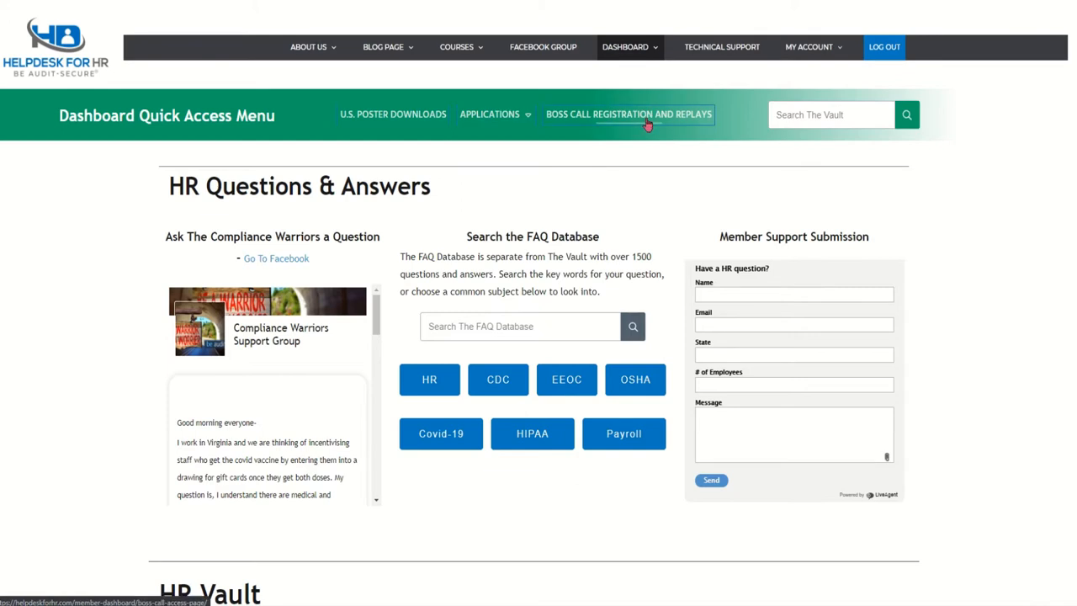
mouse_move(652, 122)
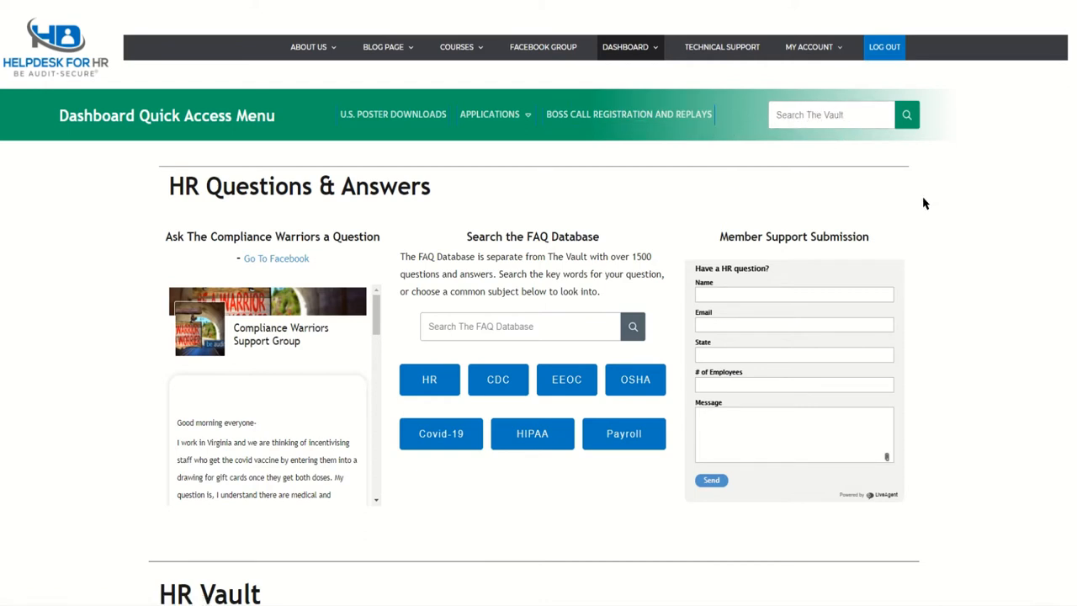
mouse_move(202, 174)
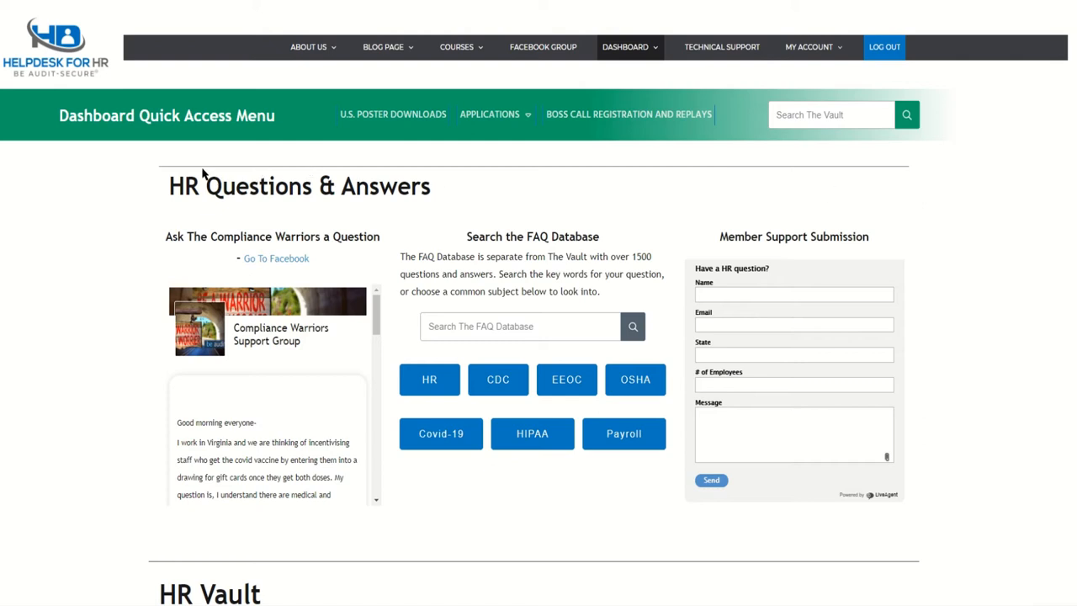
mouse_move(292, 553)
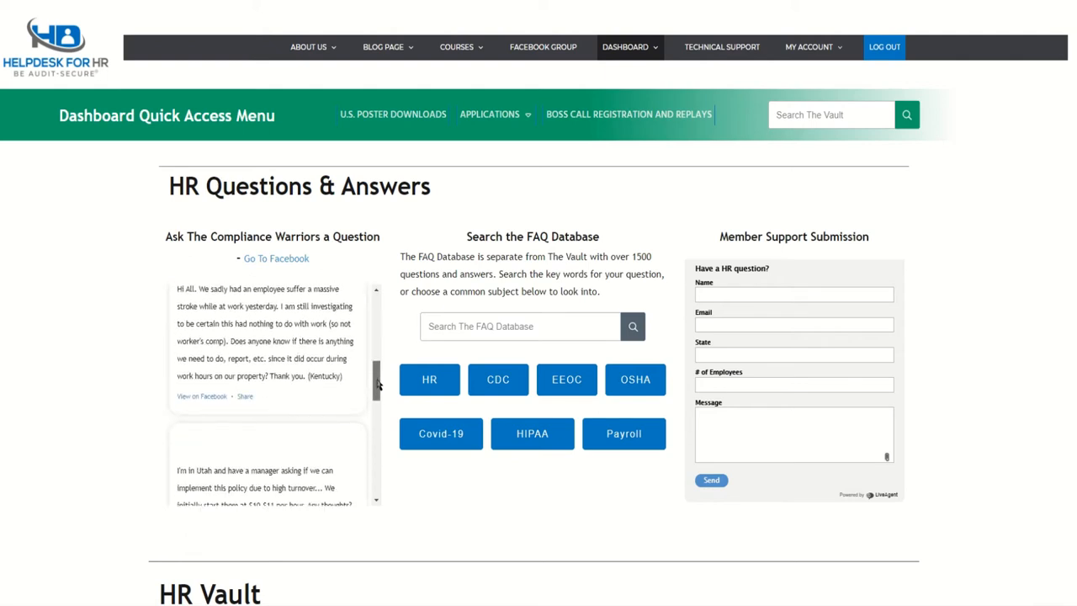
Step: Browse the Compliance Warriors Facebook feed and begin the Member Support Submission form
scroll("down", 3)
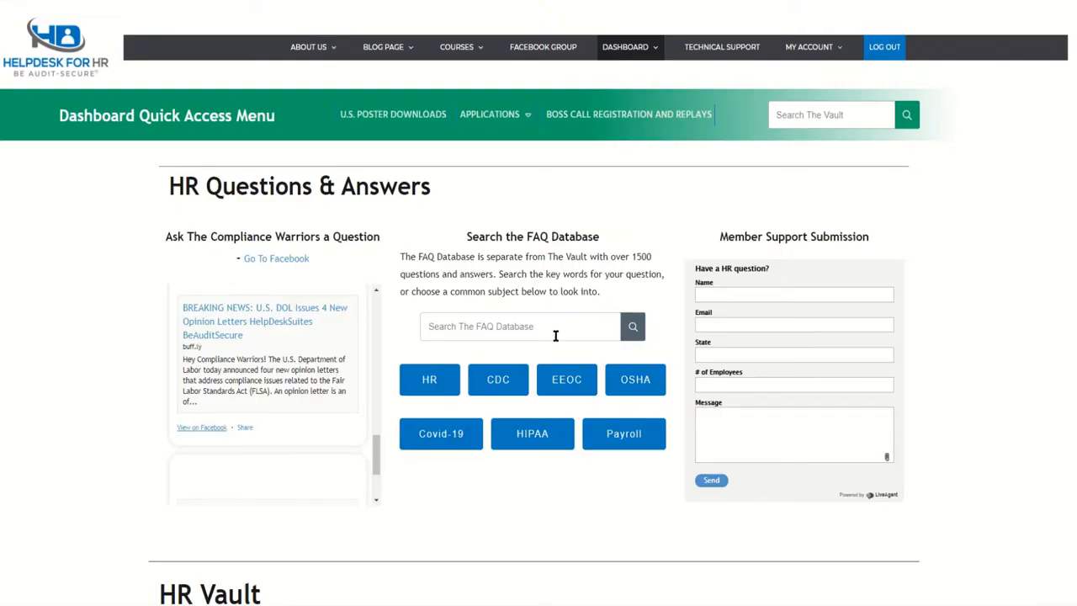
mouse_move(543, 352)
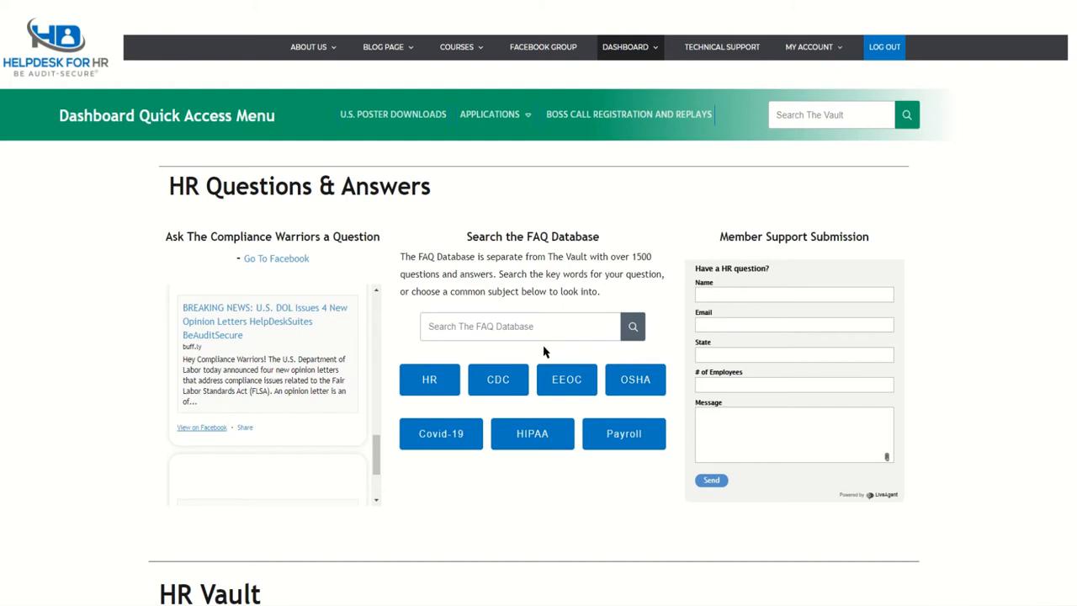
mouse_move(655, 349)
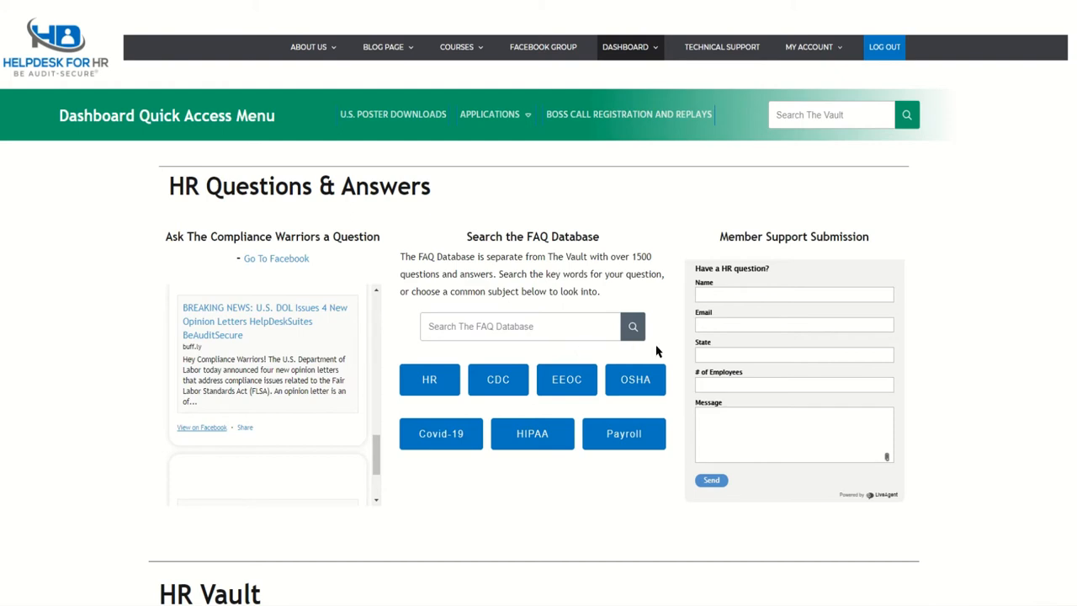
mouse_move(665, 339)
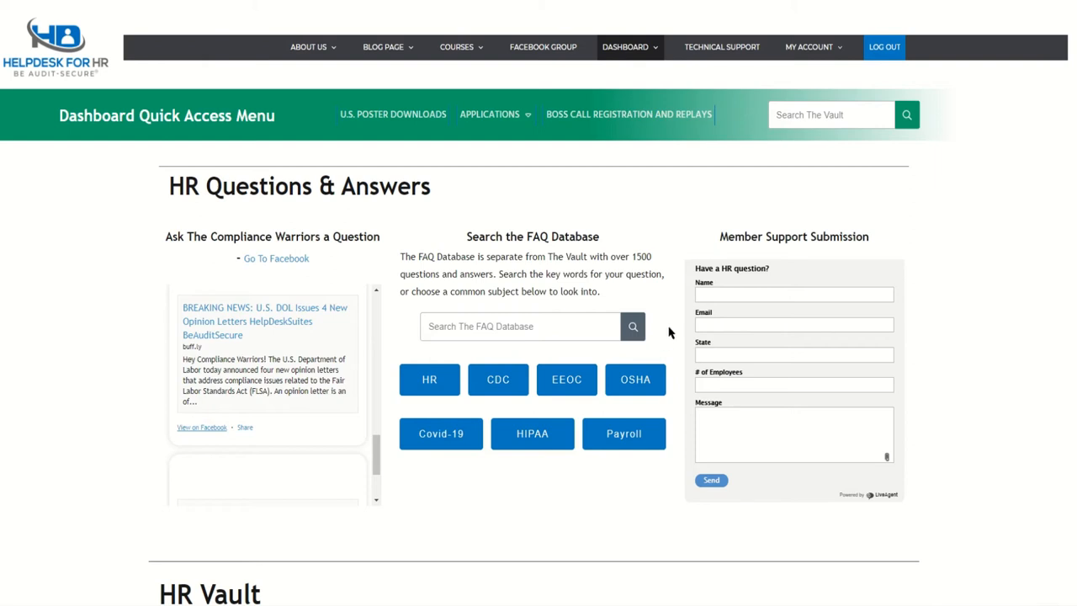
mouse_move(903, 325)
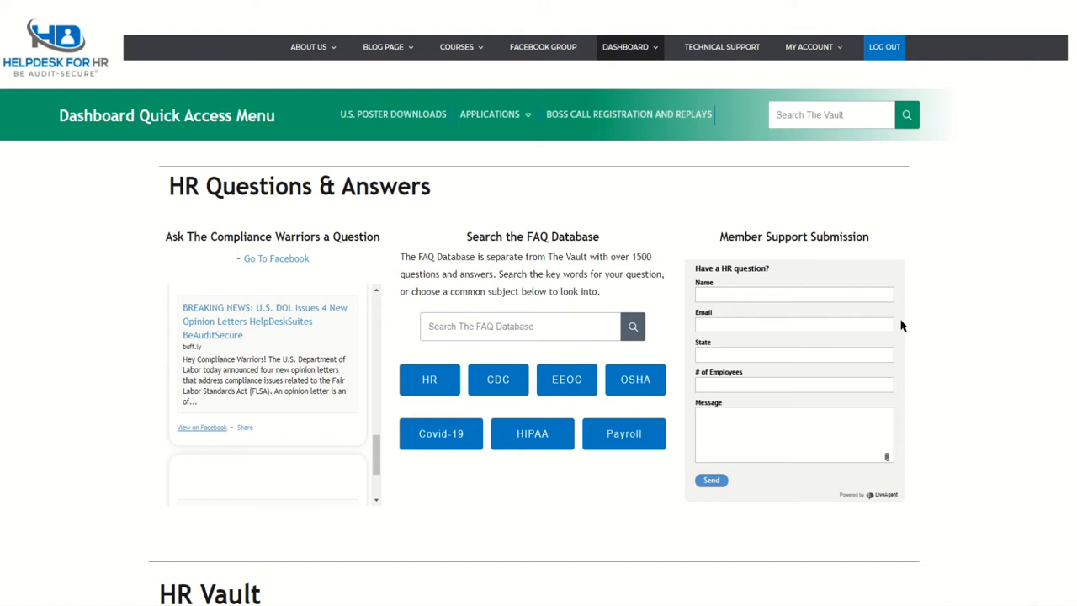
left_click(794, 295)
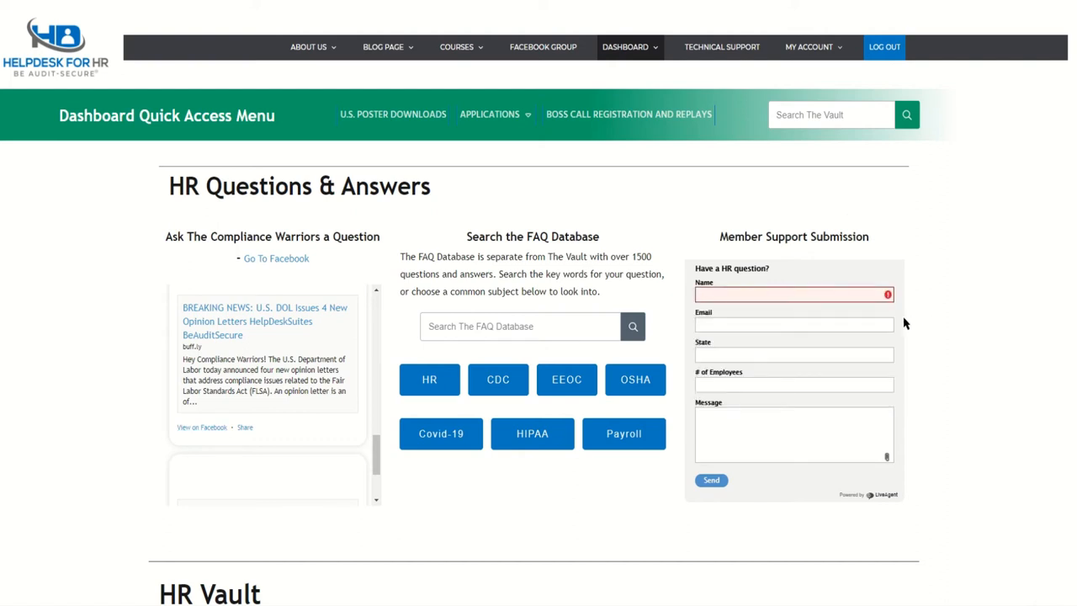
scroll("down", 3)
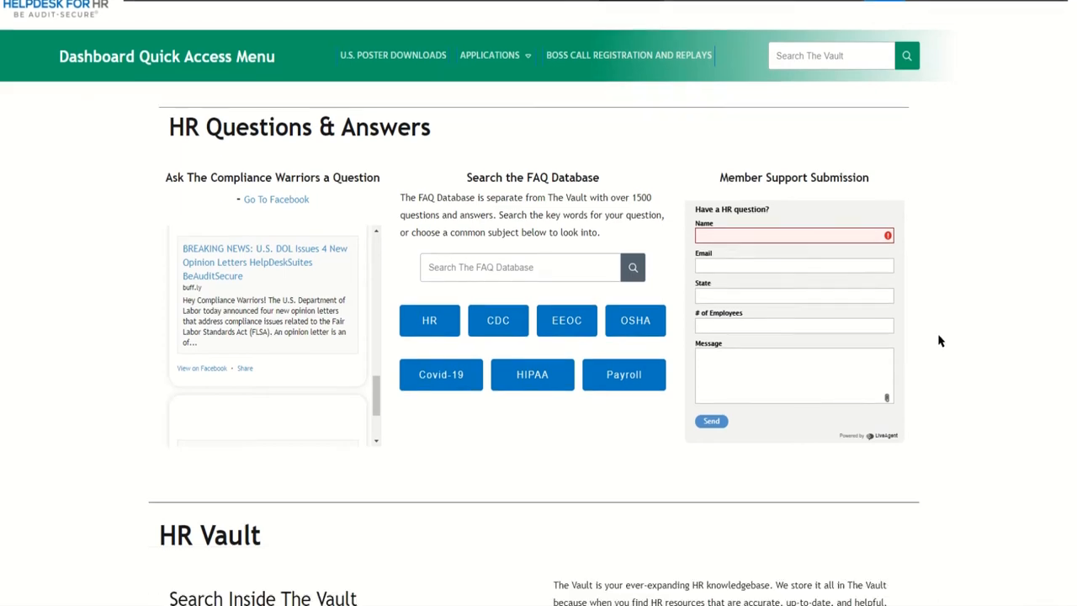
Step: Scroll down to the HR Vault search and topic categories like Recruiting
scroll("down", 3)
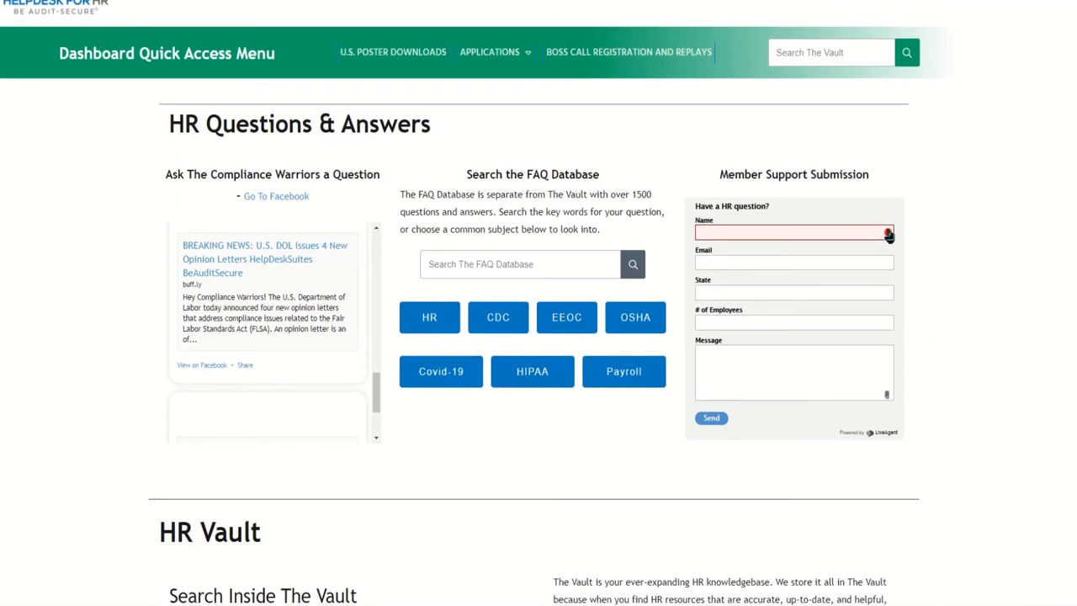
scroll("down", 3)
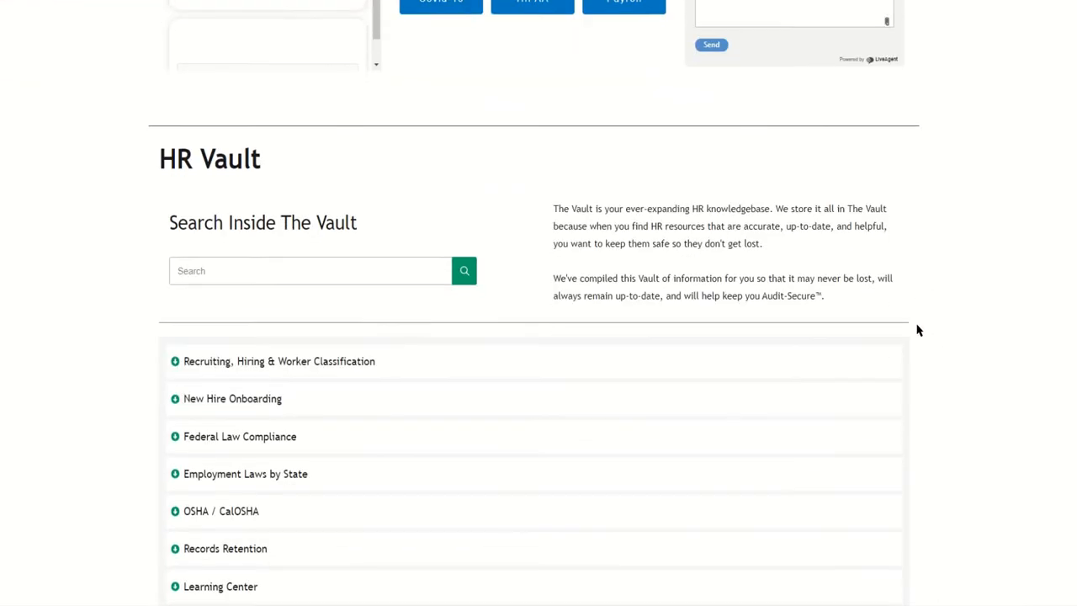
scroll("down", 3)
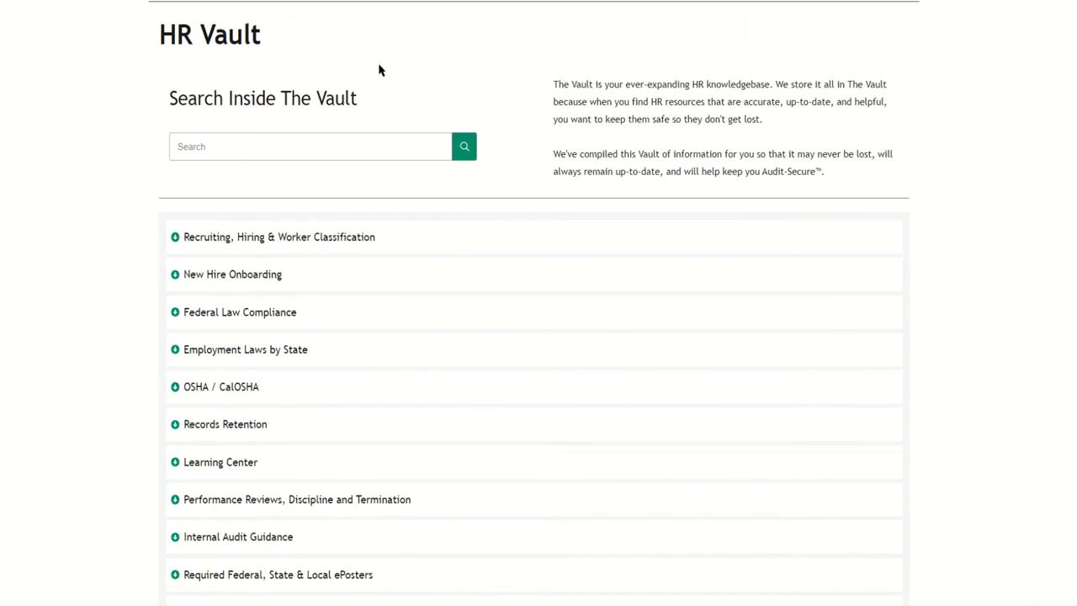
mouse_move(522, 56)
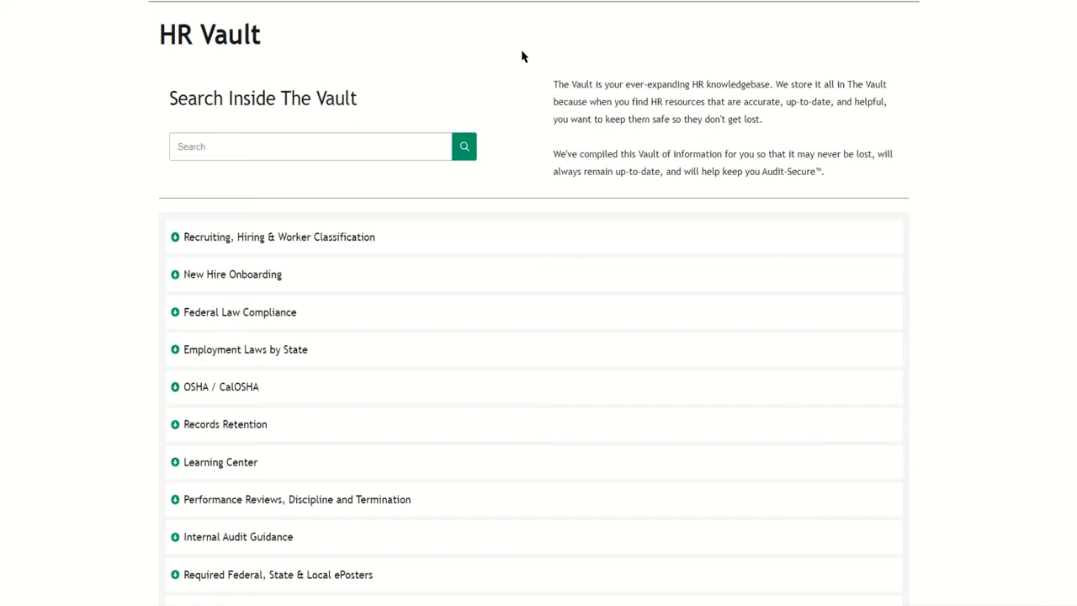
mouse_move(524, 69)
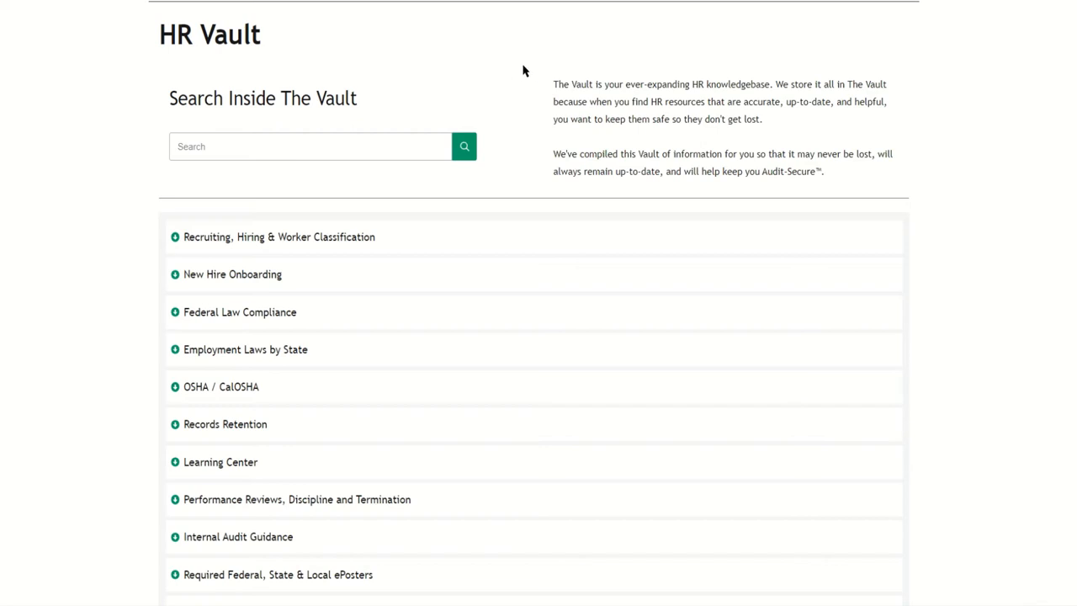
mouse_move(143, 175)
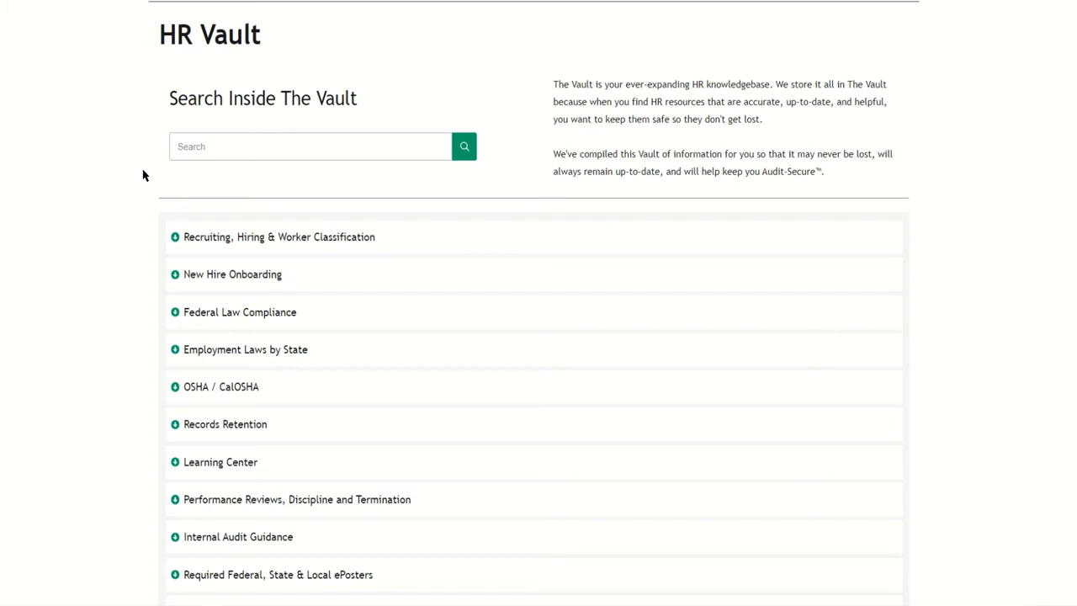
mouse_move(156, 251)
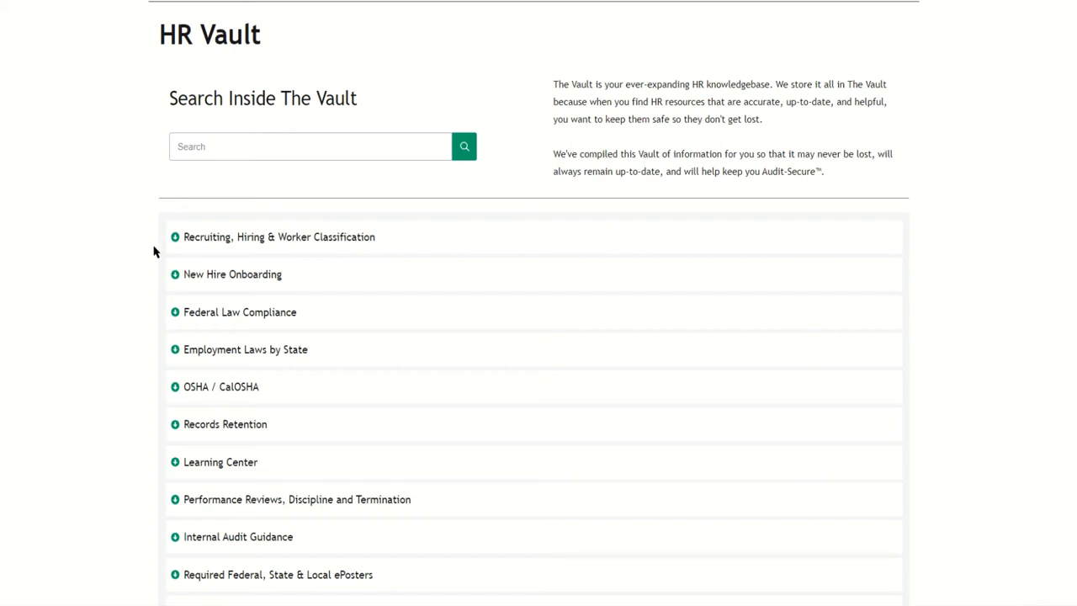
mouse_move(226, 245)
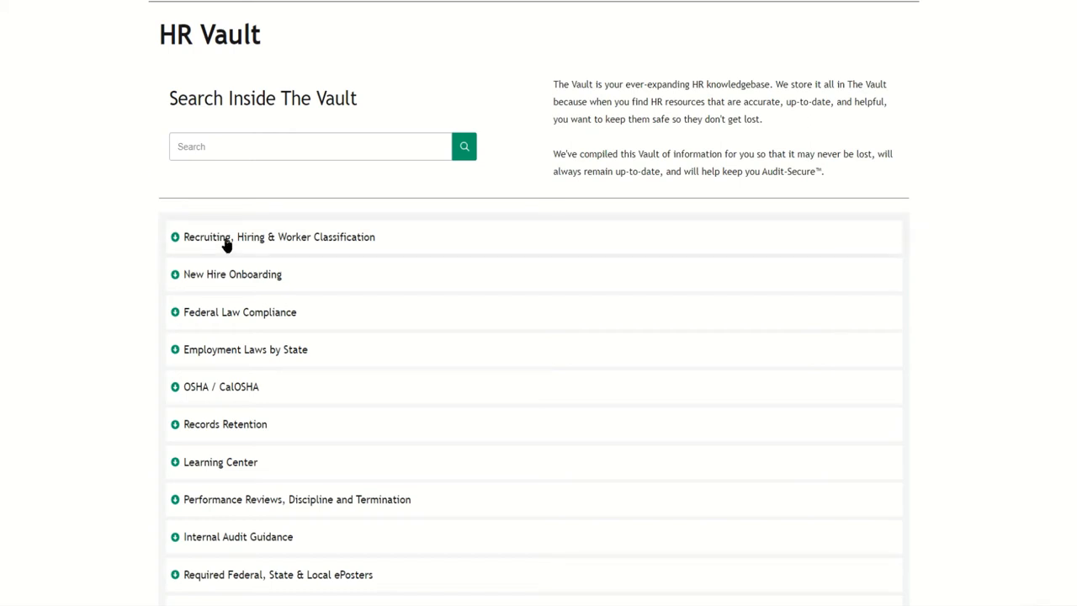
Step: Expand Federal Law Compliance, OSHA / CalOSHA, then Records Retention to show its guides
left_click(278, 236)
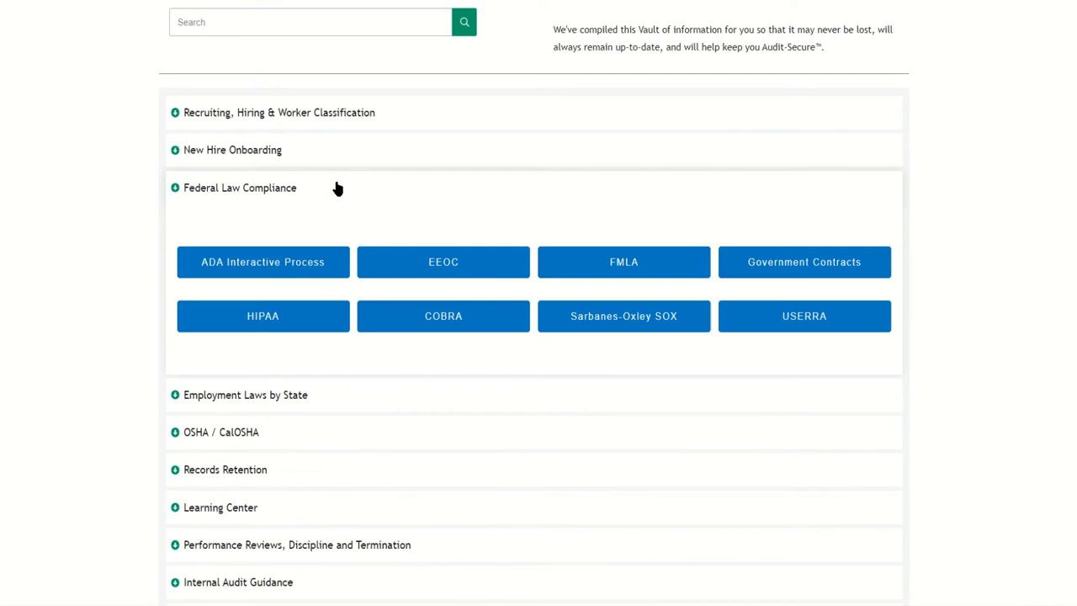
left_click(240, 187)
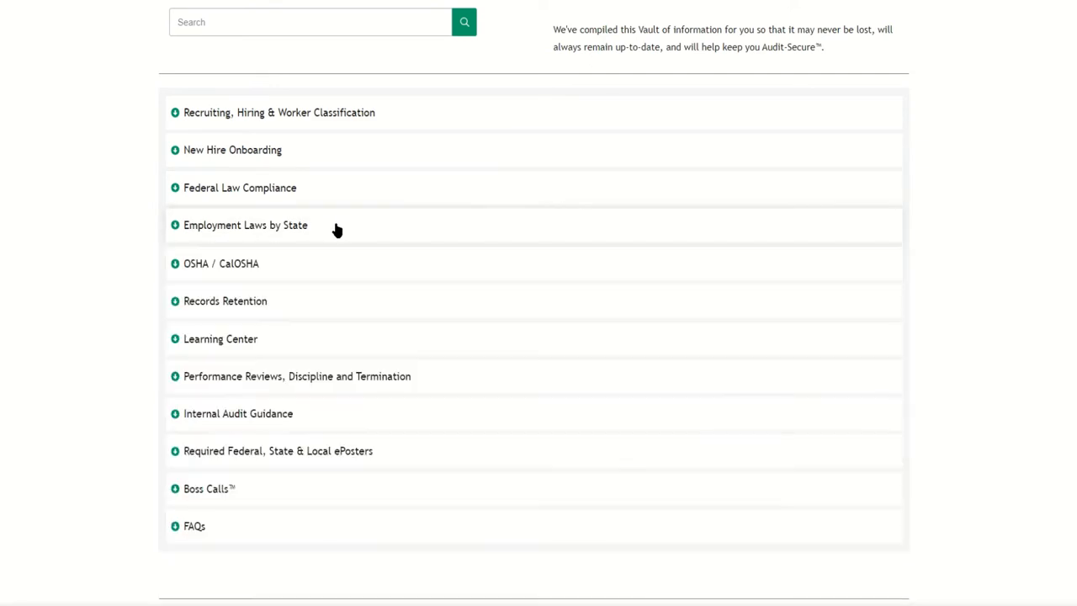
left_click(220, 264)
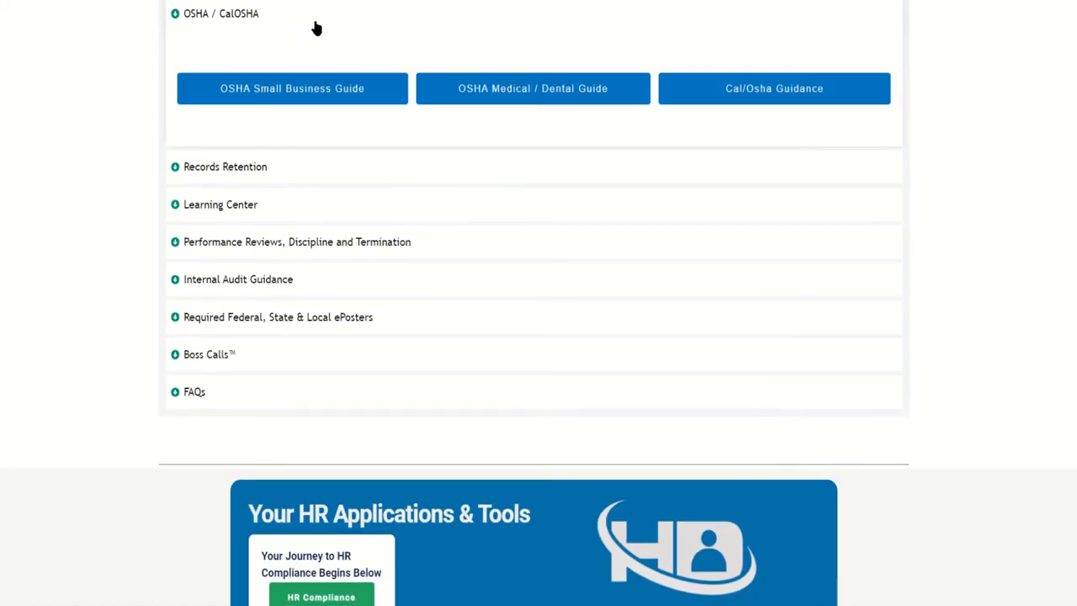
left_click(224, 167)
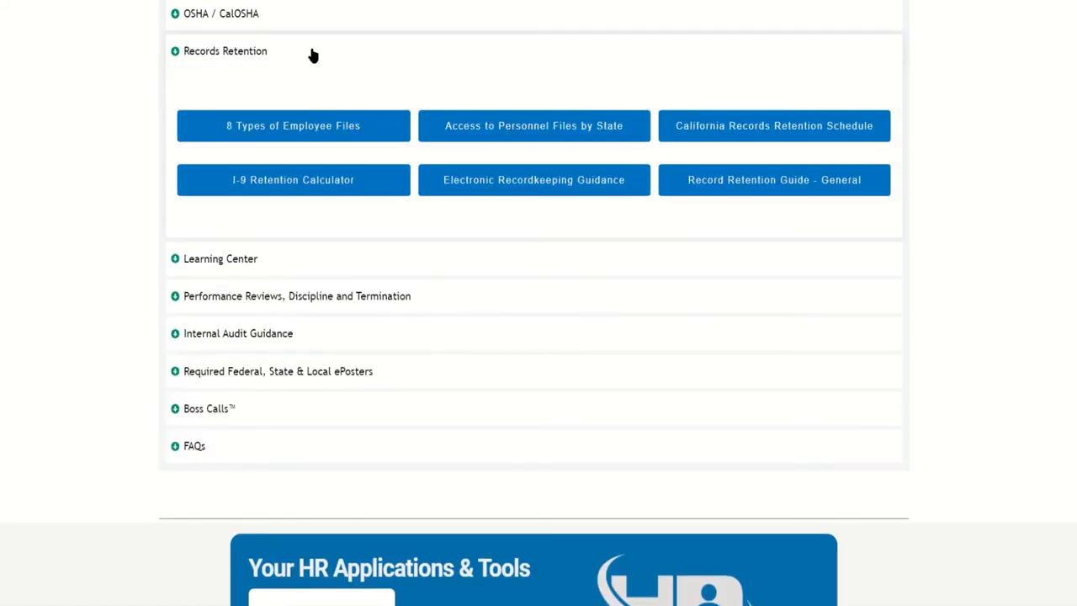
Step: Scroll past the HR Applications & Tools cards down to Boss Calls
scroll("down", 3)
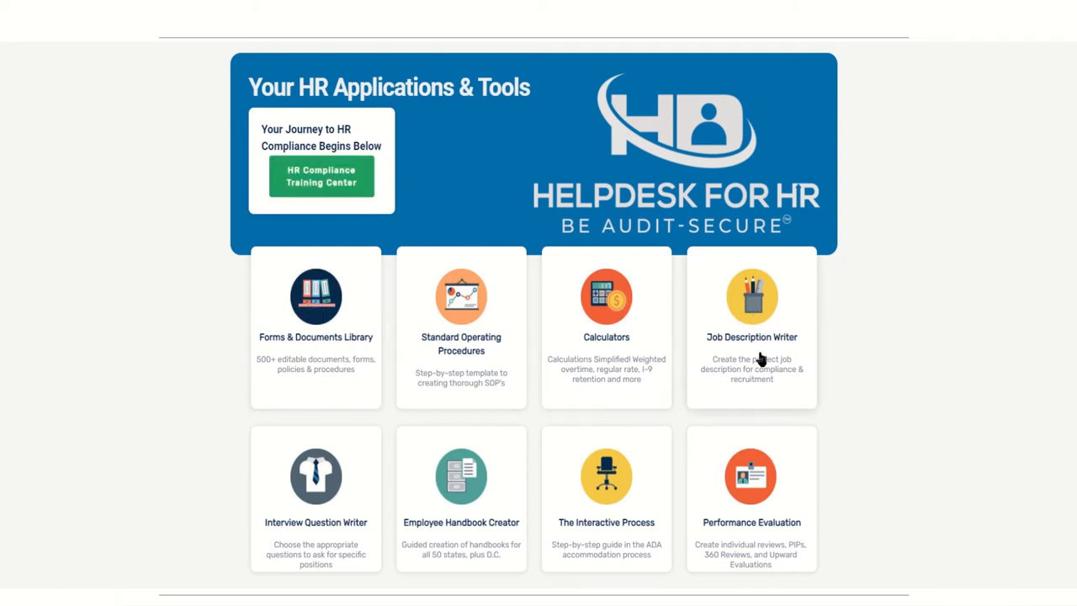
mouse_move(198, 359)
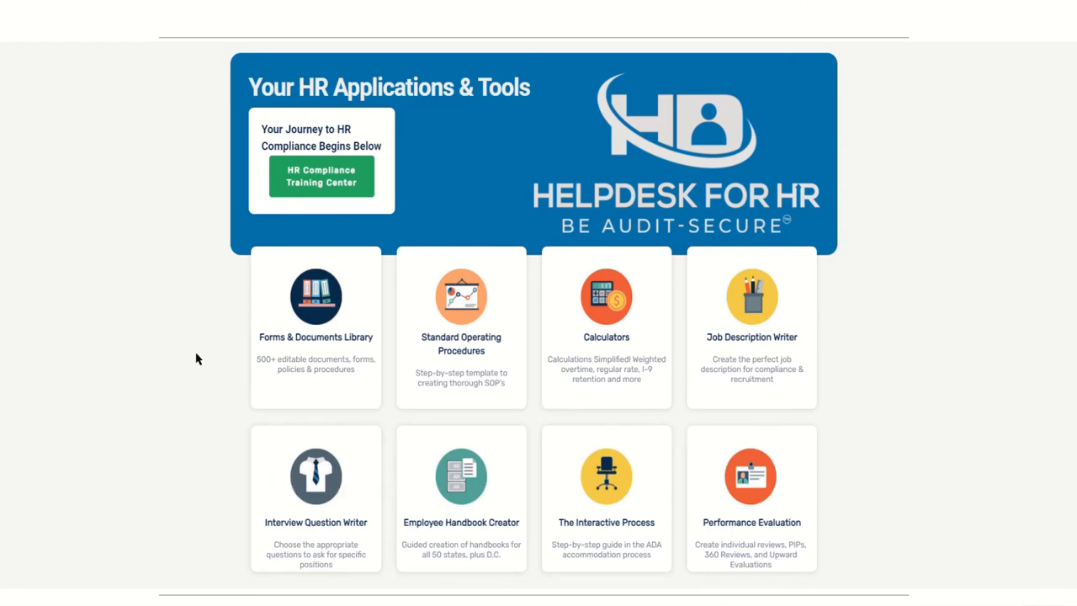
mouse_move(208, 354)
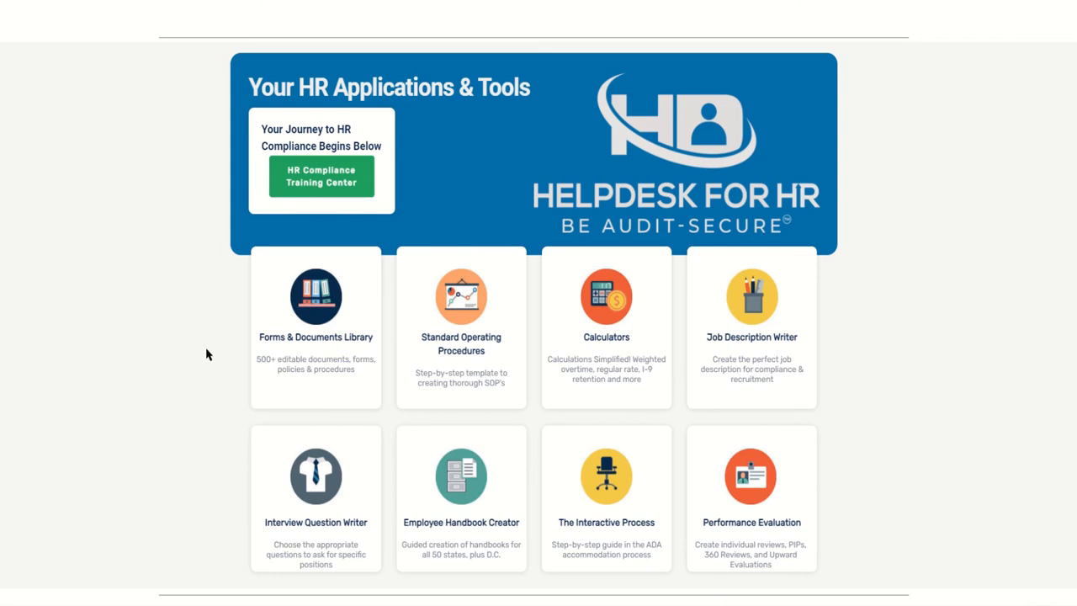
scroll("down", 3)
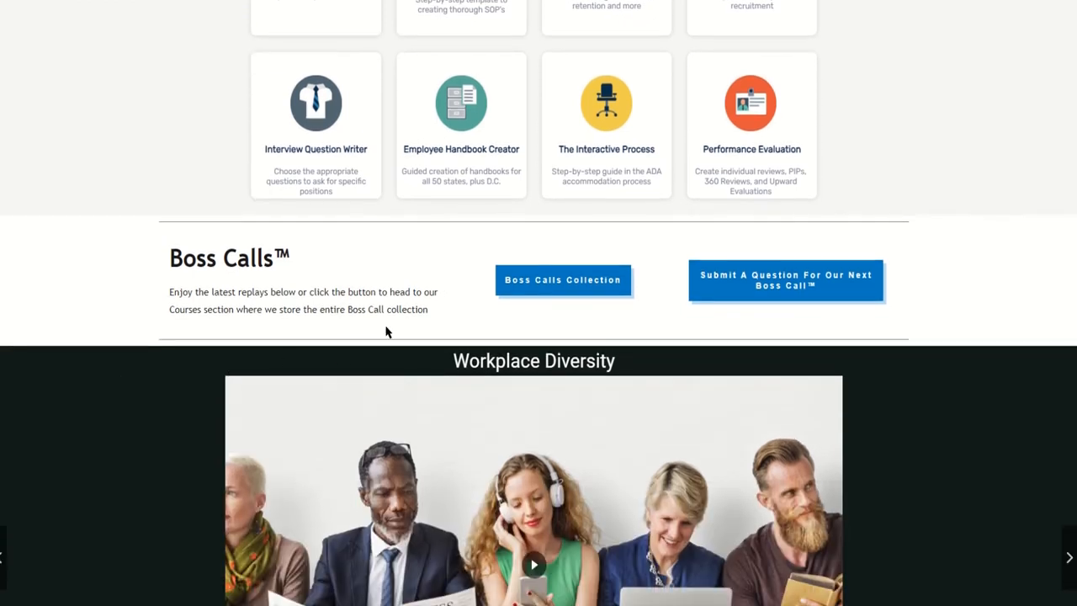
Step: Play the End of the Year Payroll To-Do List replay, then pause it
scroll("down", 3)
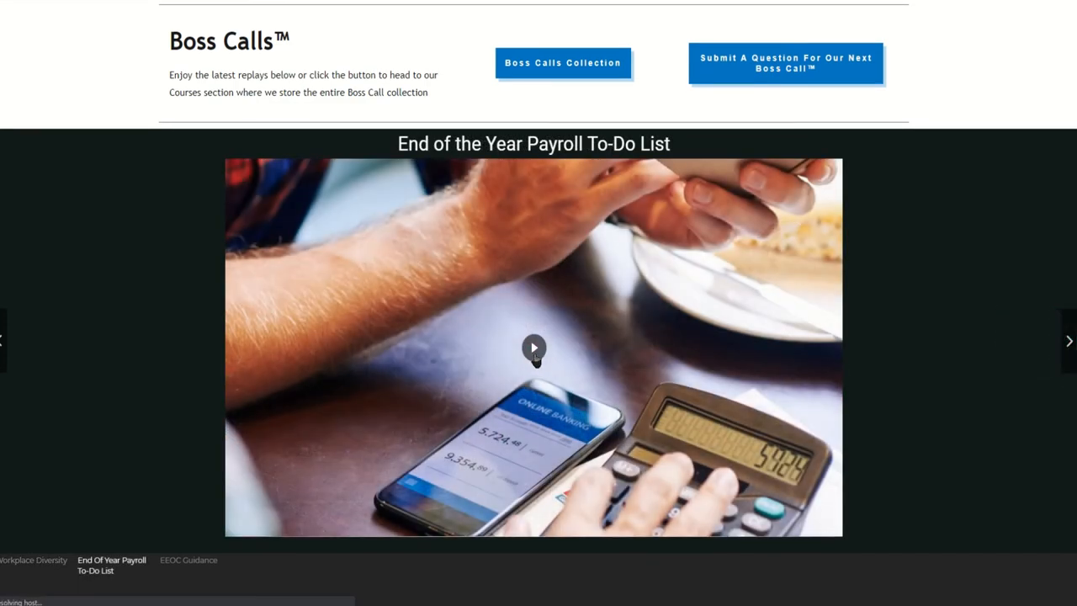
left_click(534, 347)
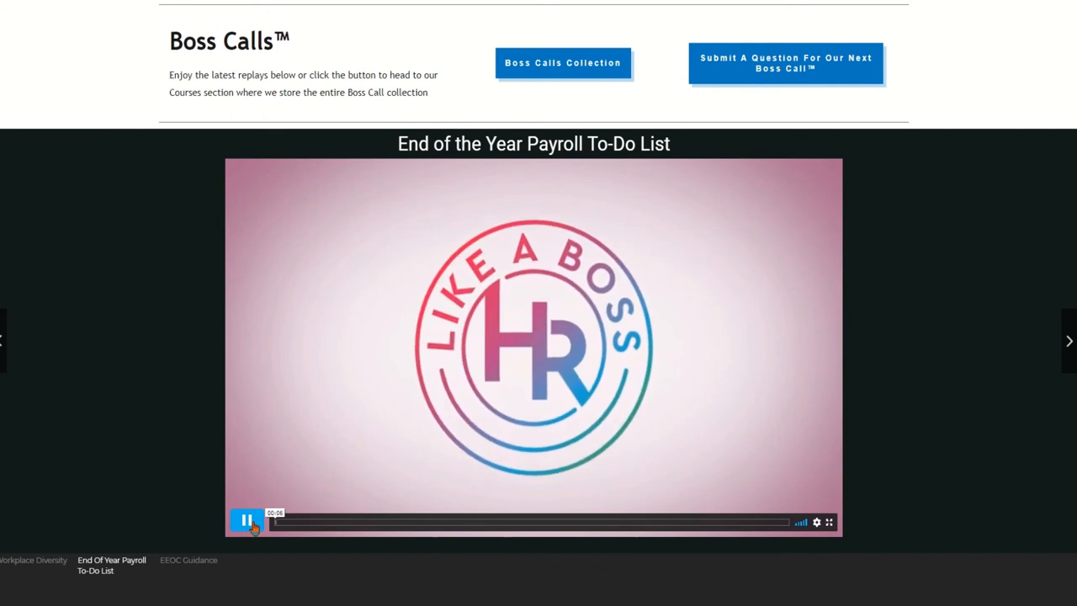
left_click(246, 522)
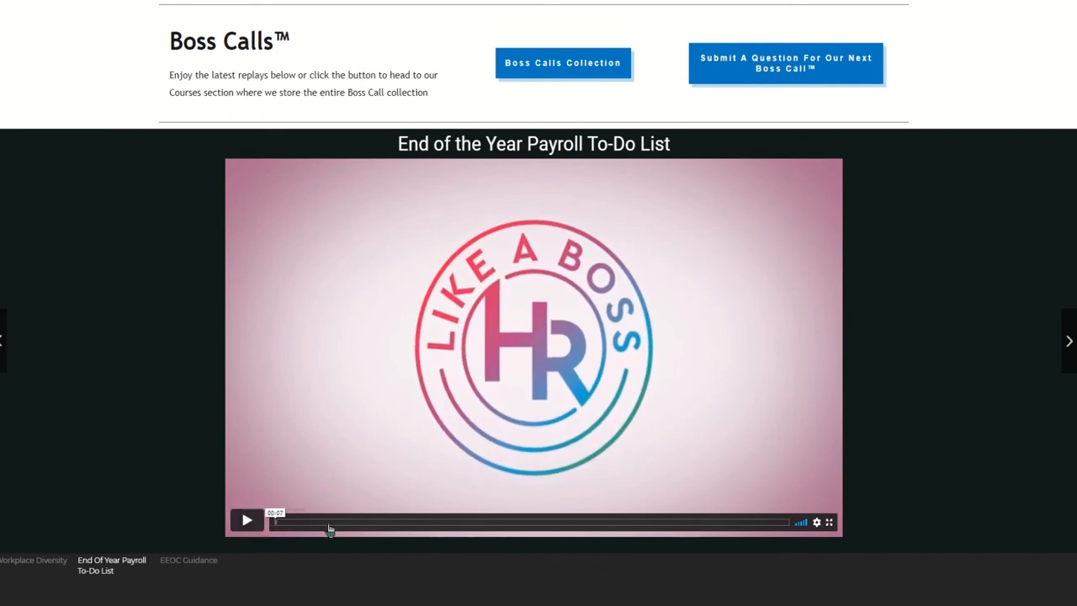
mouse_move(856, 72)
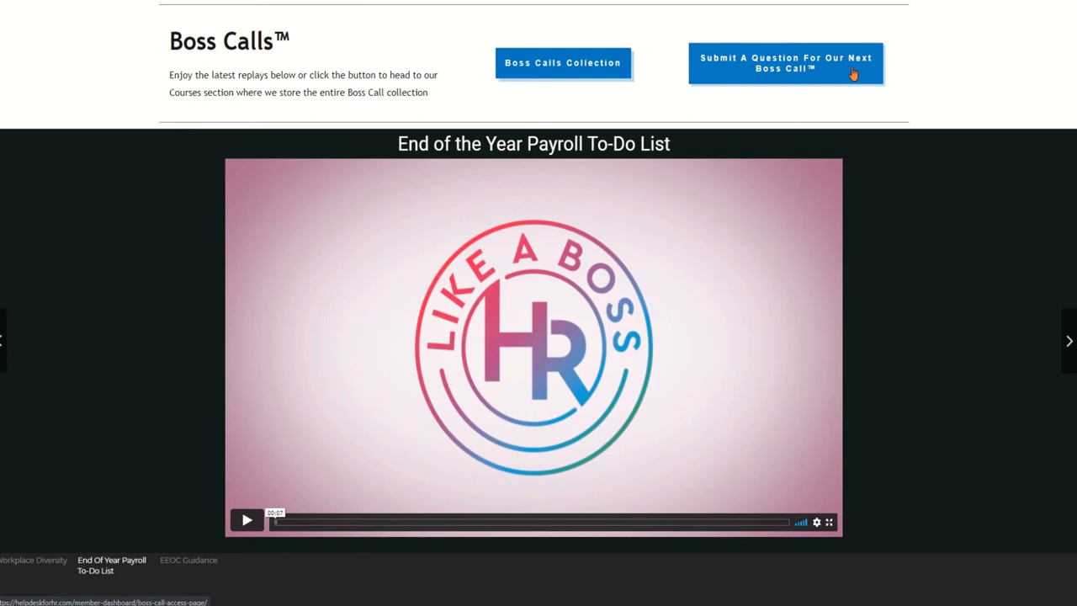
mouse_move(901, 260)
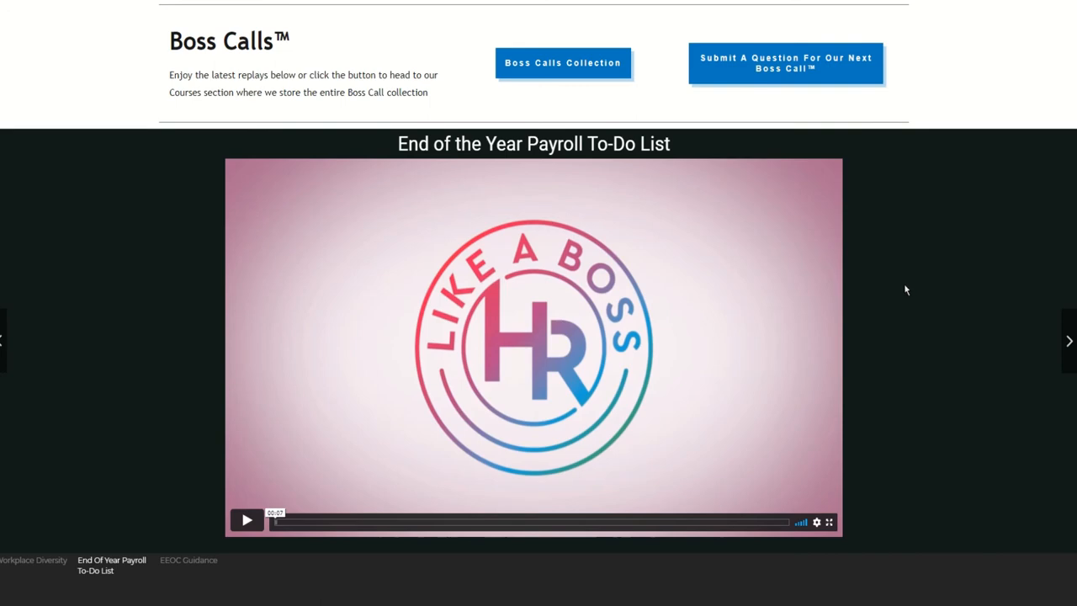
Step: Browse Breaking News and Updates articles such as HR Acronyms and EEOC lawsuits
scroll("down", 3)
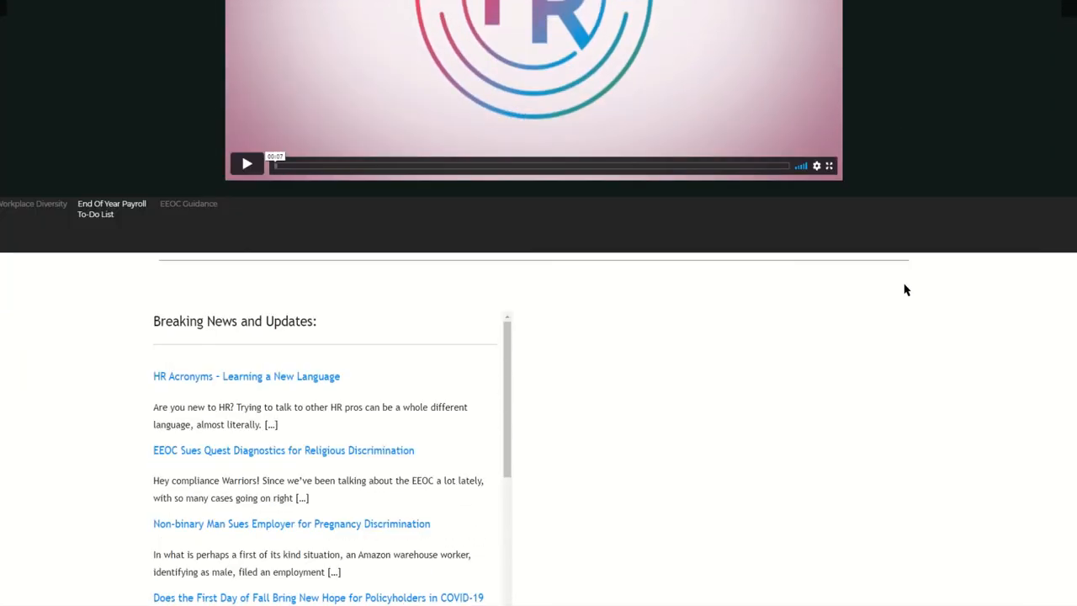
scroll("down", 3)
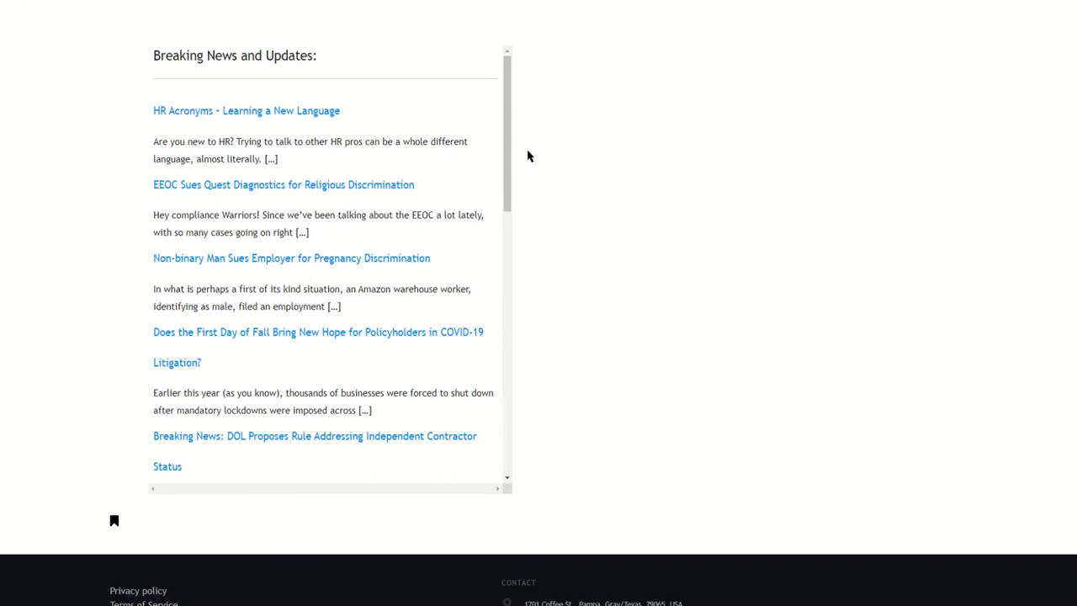
mouse_move(505, 123)
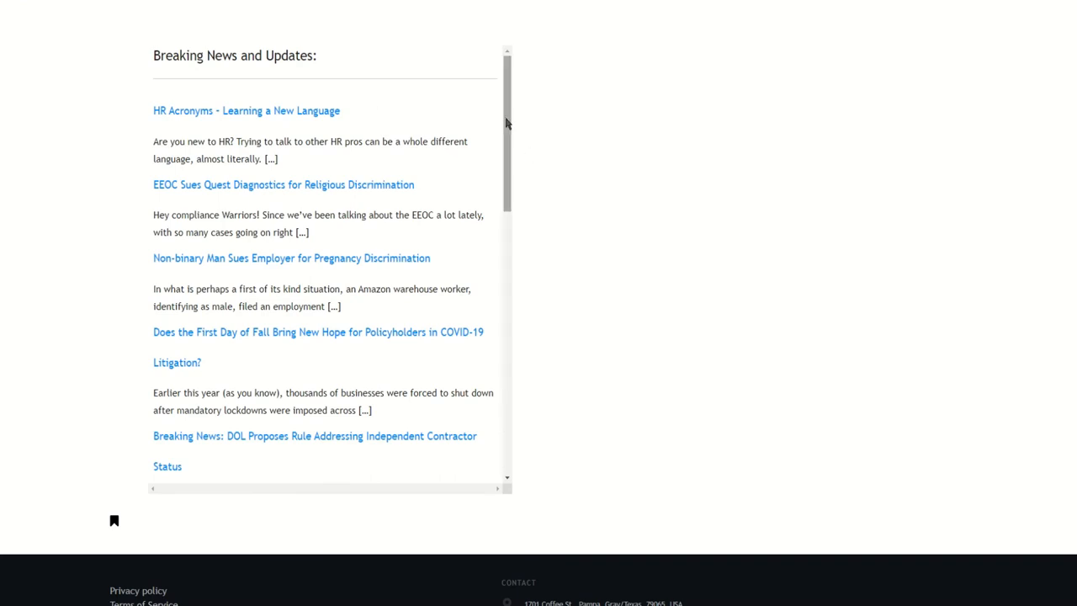
scroll("down", 3)
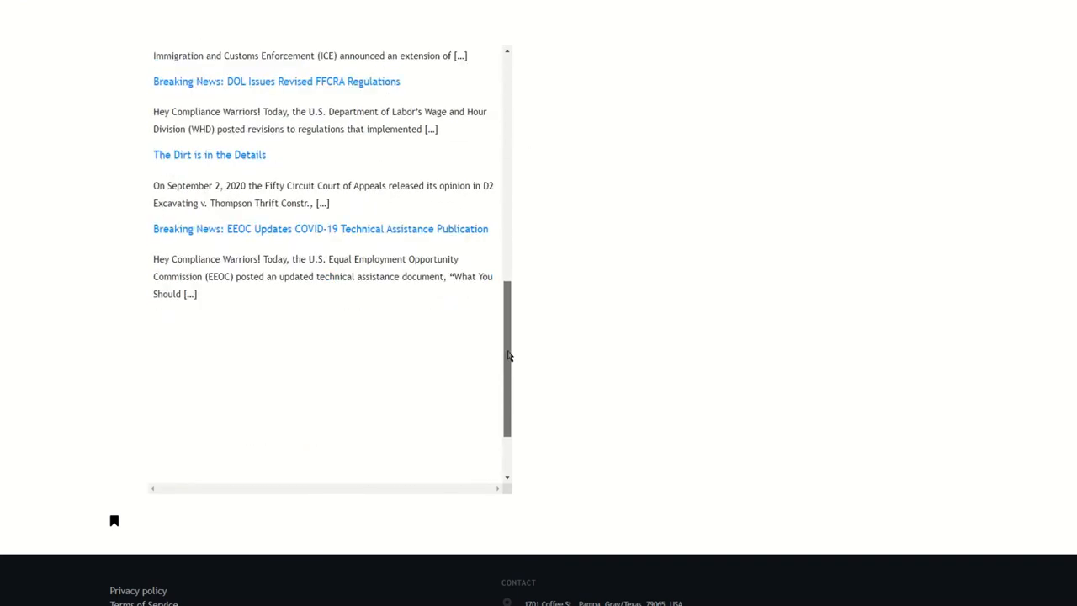
scroll("down", 3)
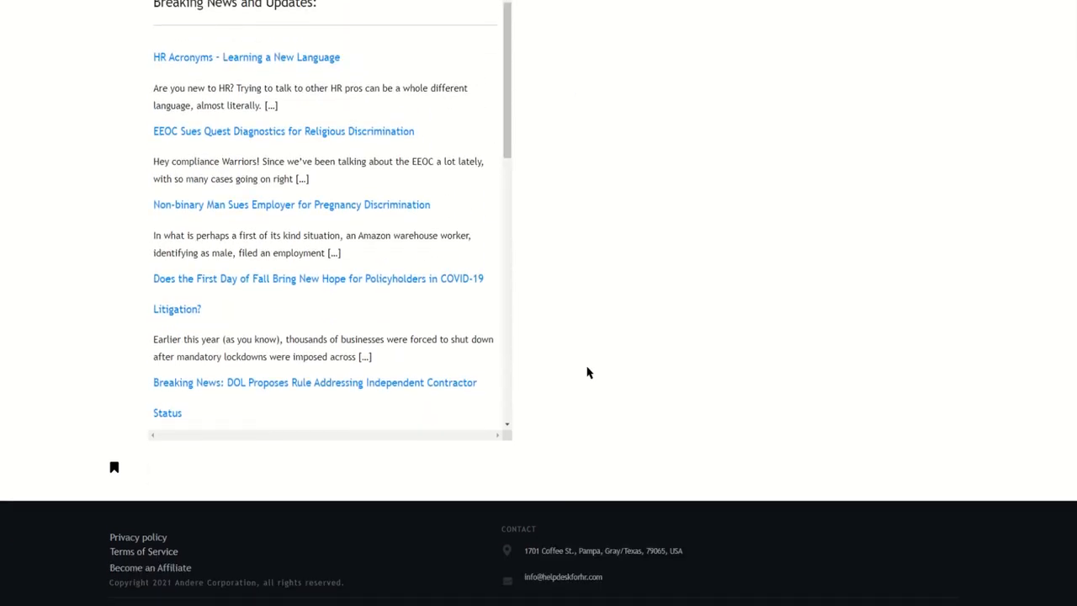
mouse_move(115, 467)
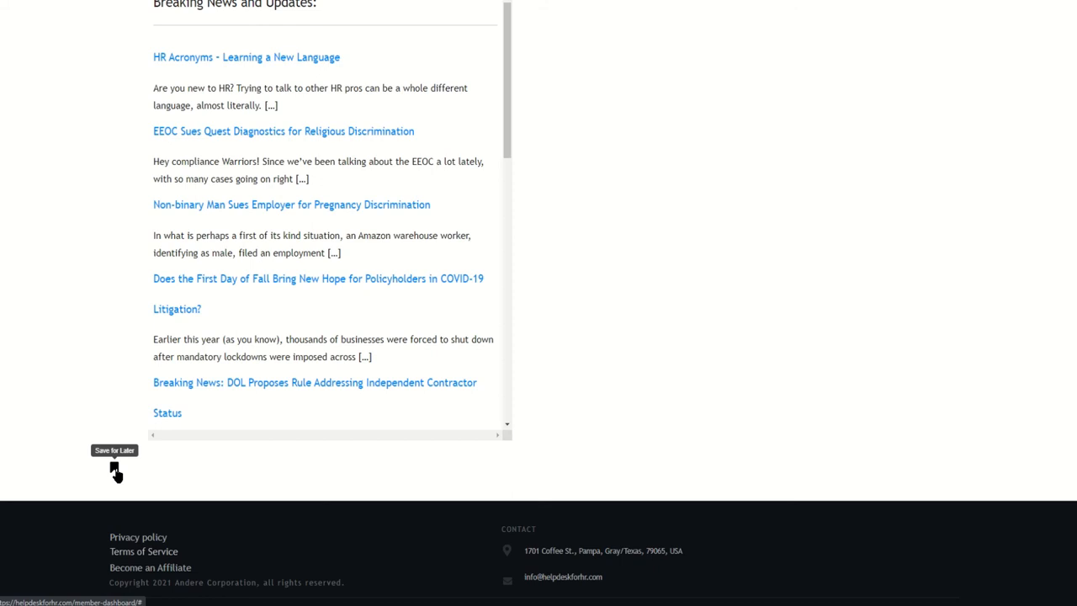
Step: Bookmark the dashboard page using the Save for Later icon below the news feed
left_click(115, 466)
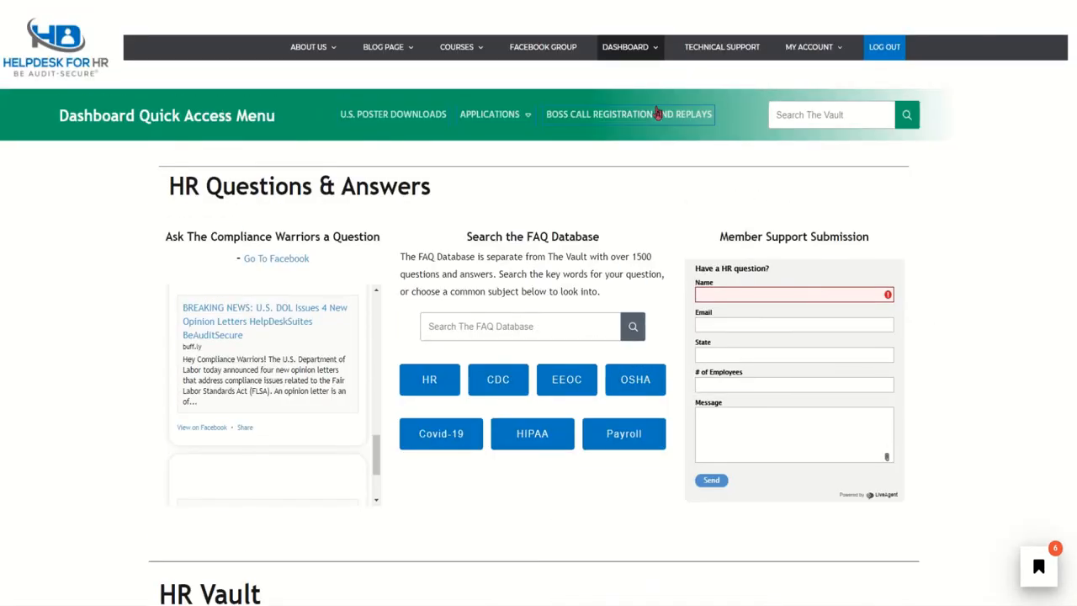
Step: Open Dashboard > Saved For Later and unsave the How To Handle 401(K) Accounts article
left_click(625, 46)
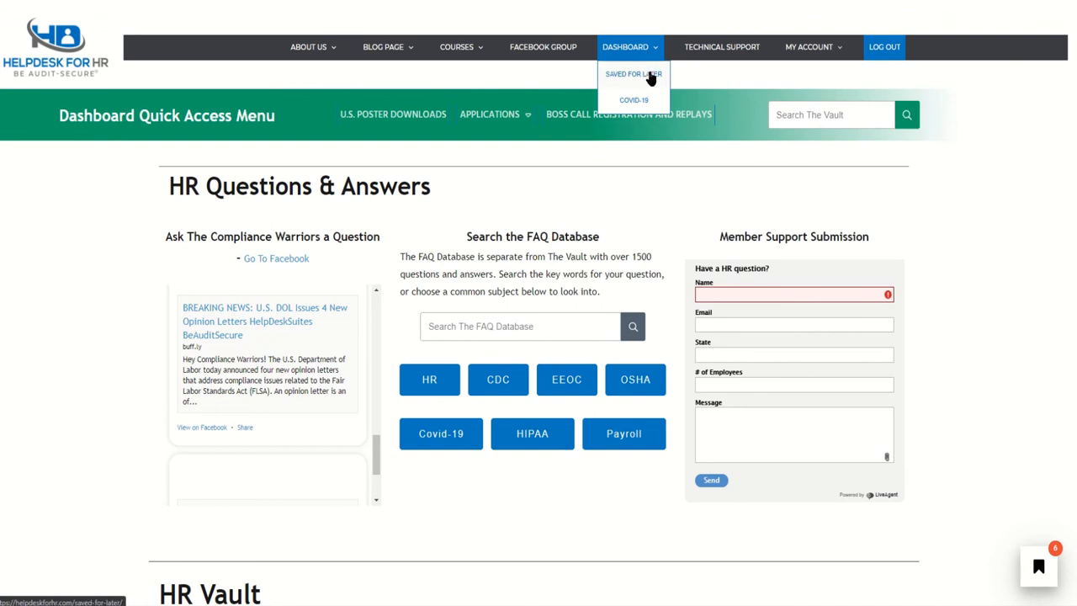
left_click(633, 74)
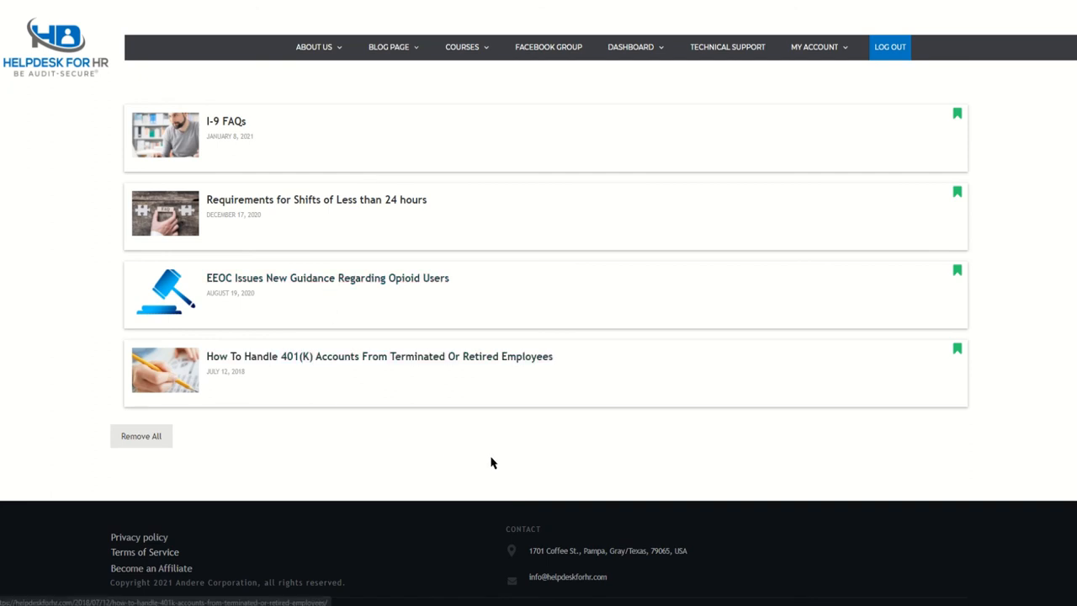
mouse_move(1007, 337)
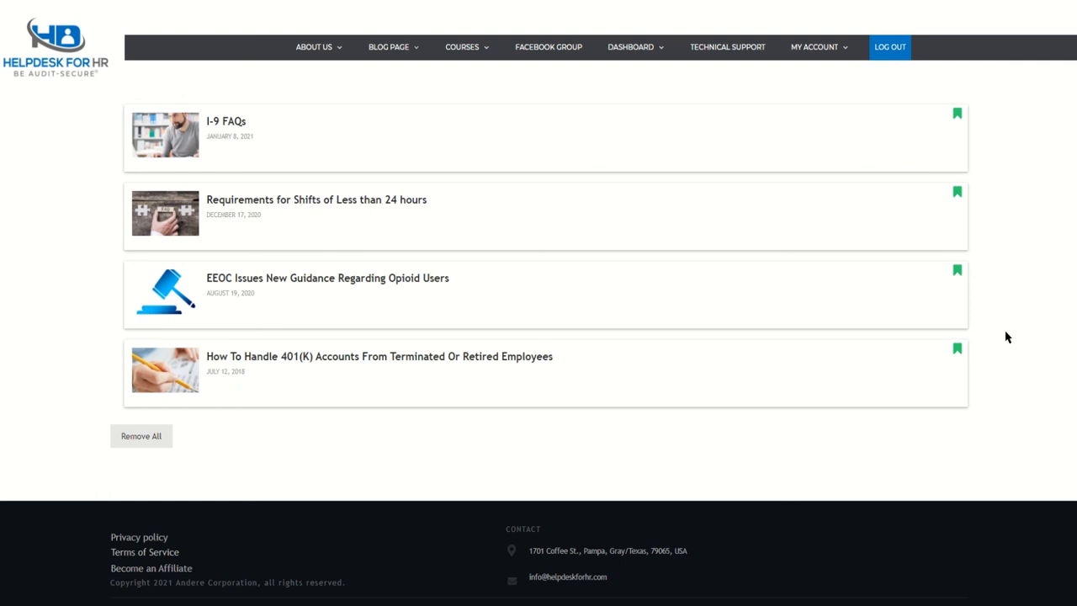
mouse_move(162, 446)
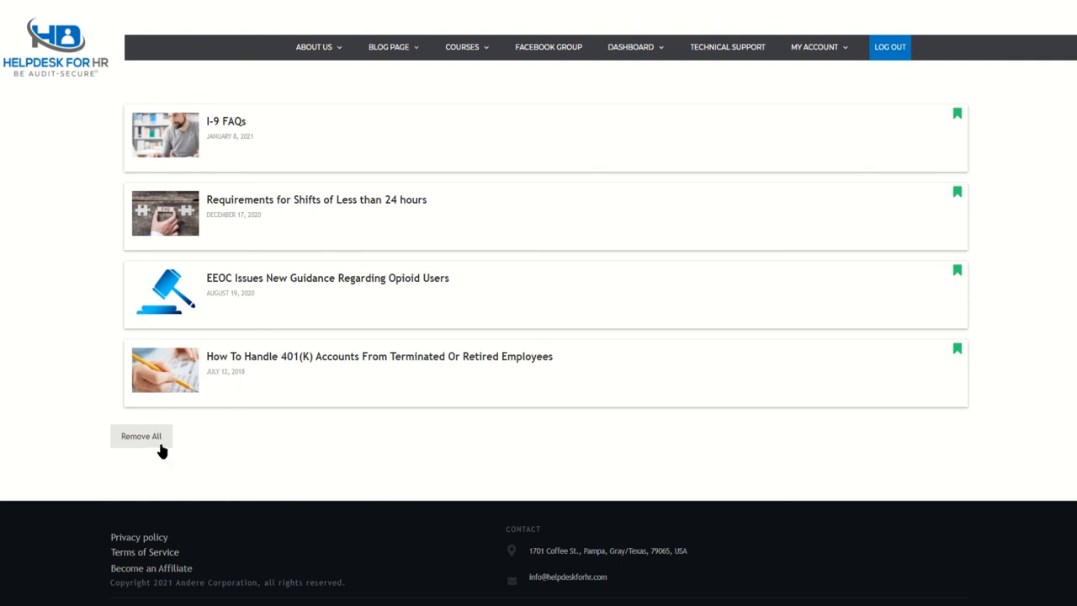
mouse_move(599, 469)
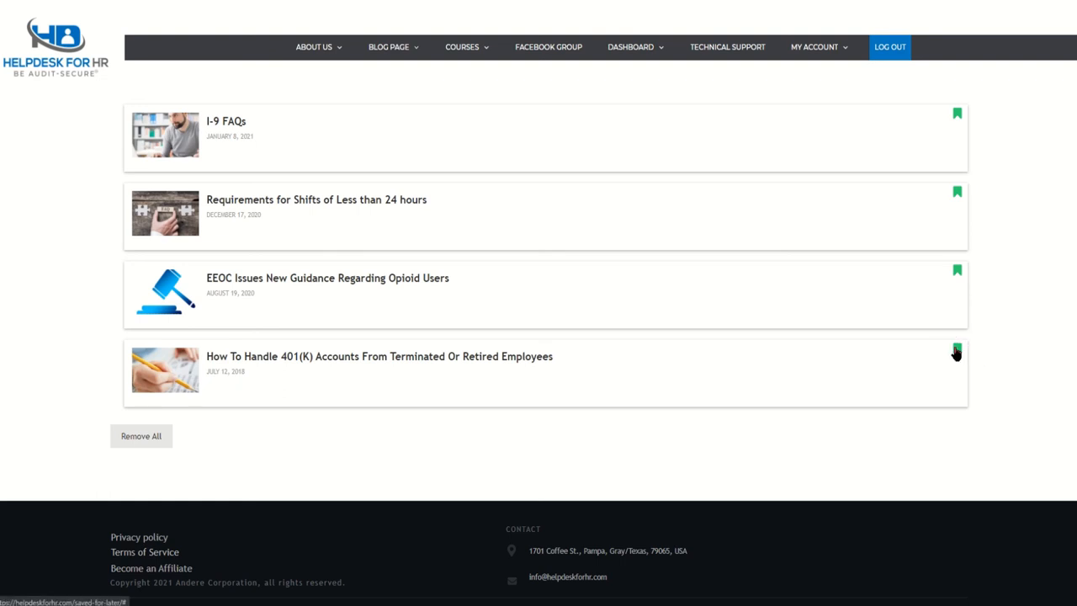
left_click(956, 351)
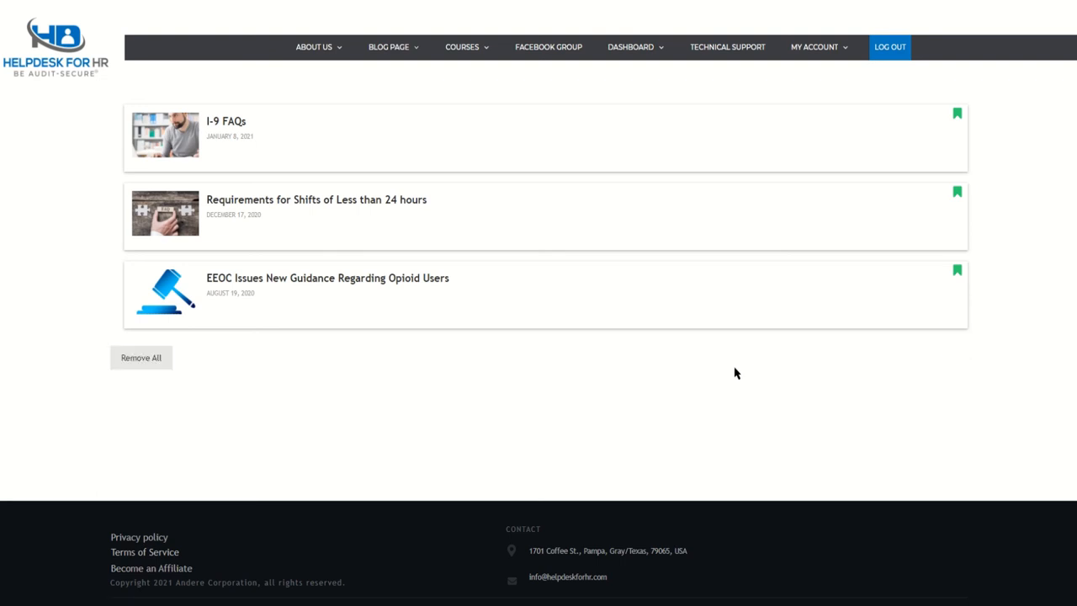
mouse_move(804, 90)
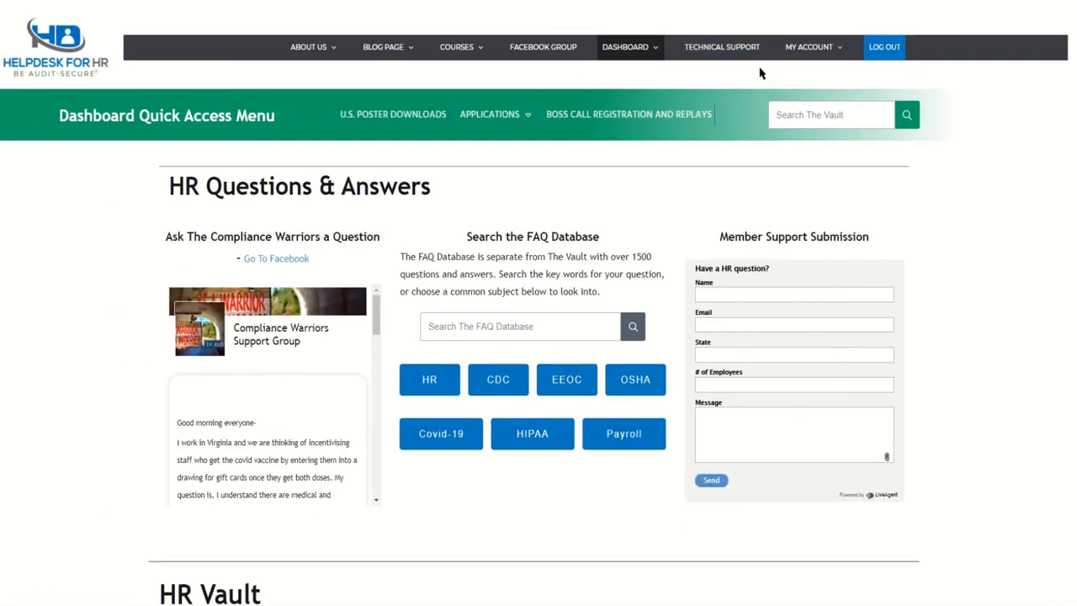
mouse_move(721, 46)
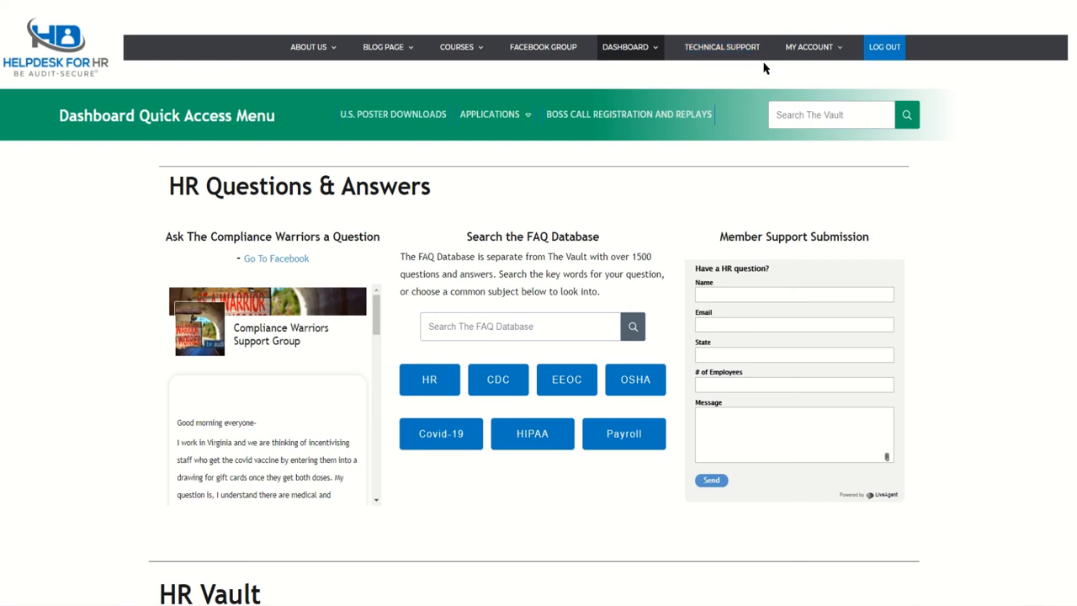
mouse_move(861, 71)
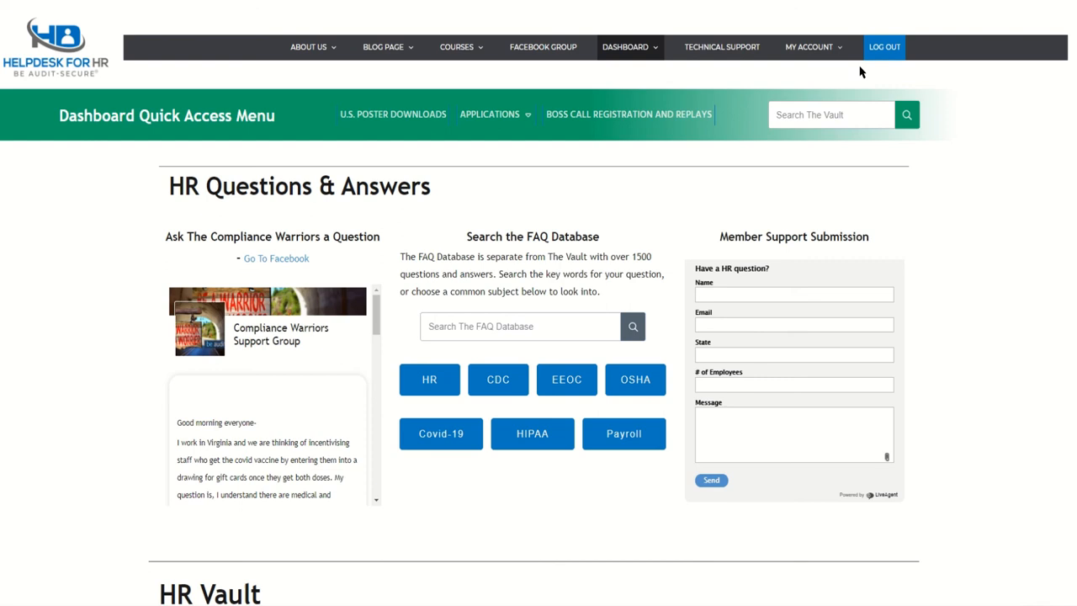
mouse_move(973, 246)
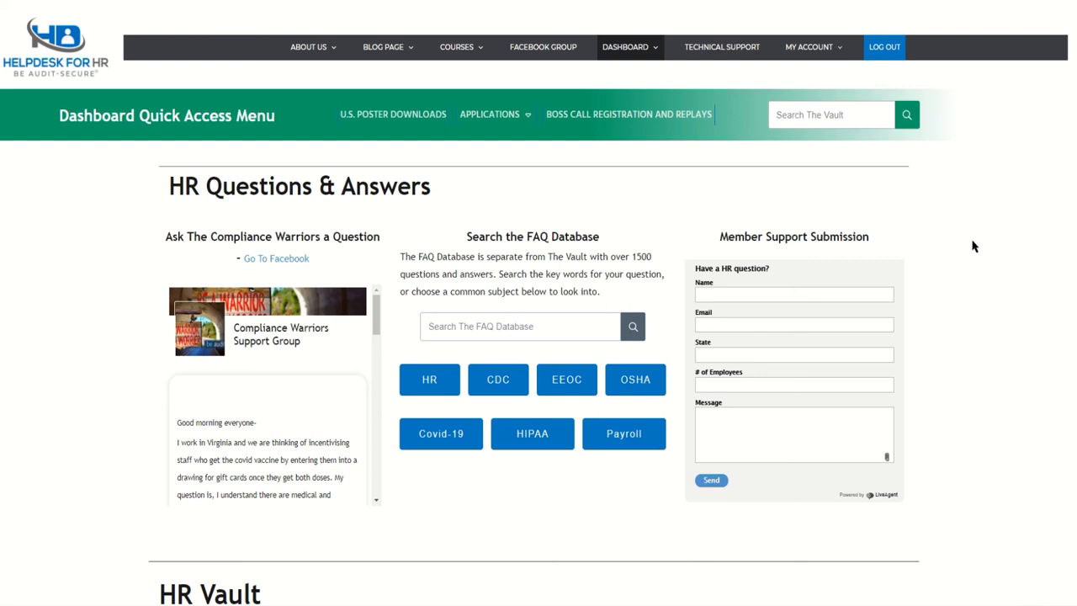